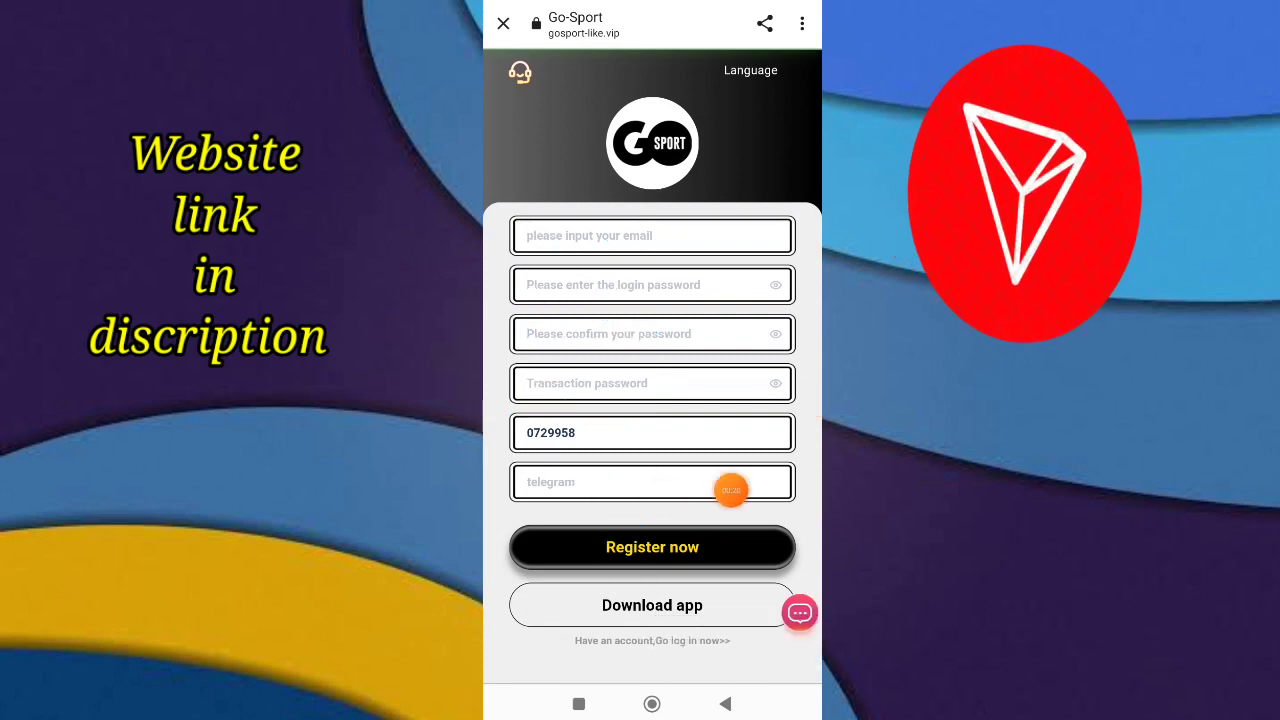
# Submit the registration form so the home page opens with the rewards announcement
pyautogui.click(652, 548)
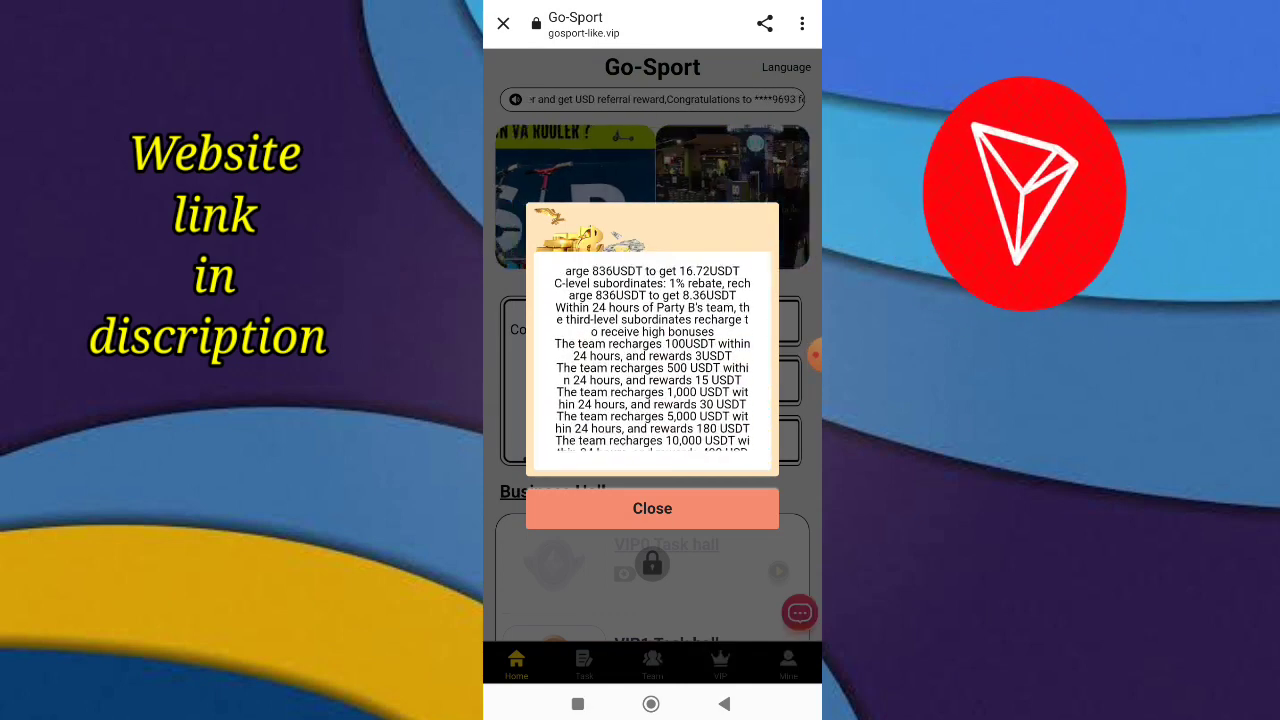
# Dismiss the referral rewards popup and read the VIP profit rules page
pyautogui.click(652, 508)
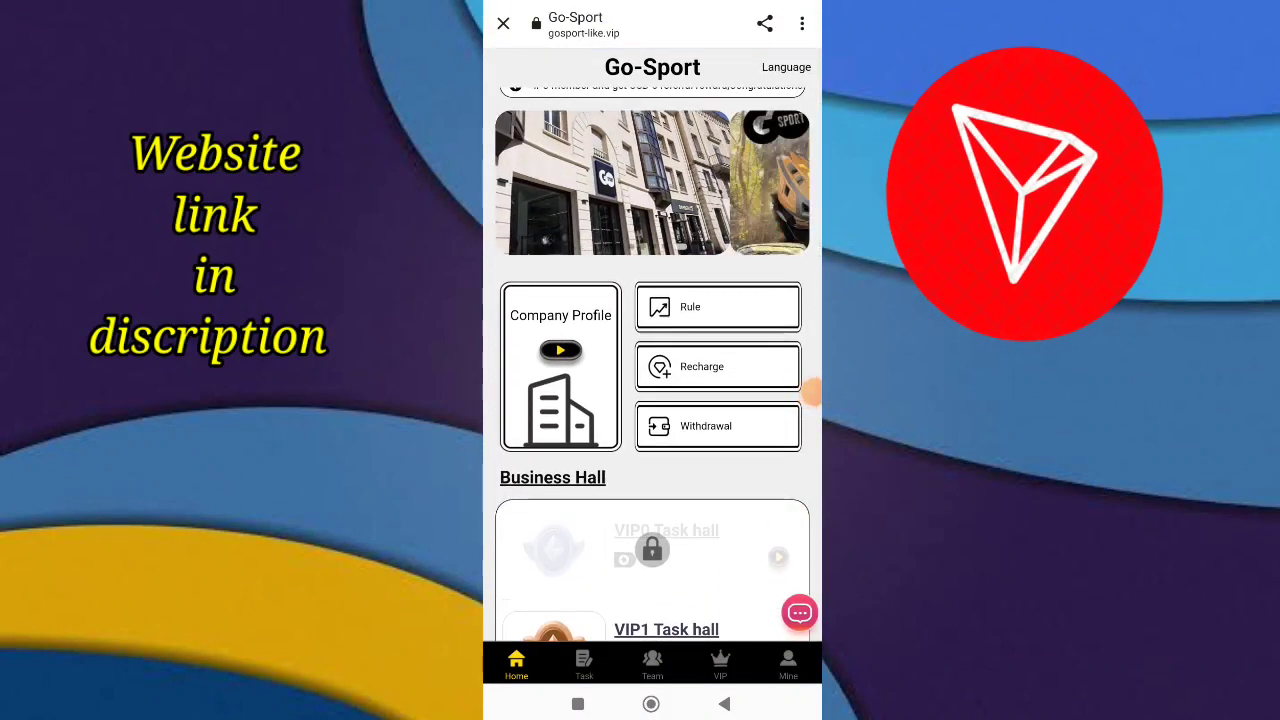
pyautogui.click(560, 364)
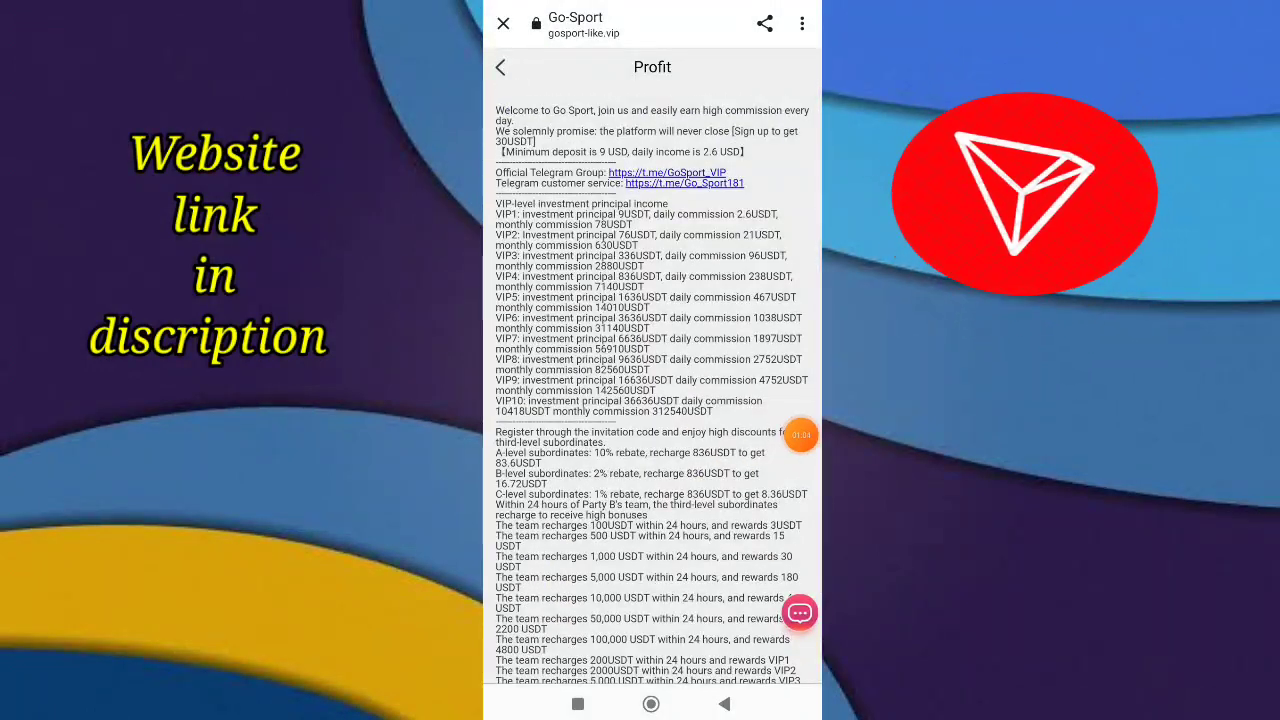
pyautogui.click(500, 68)
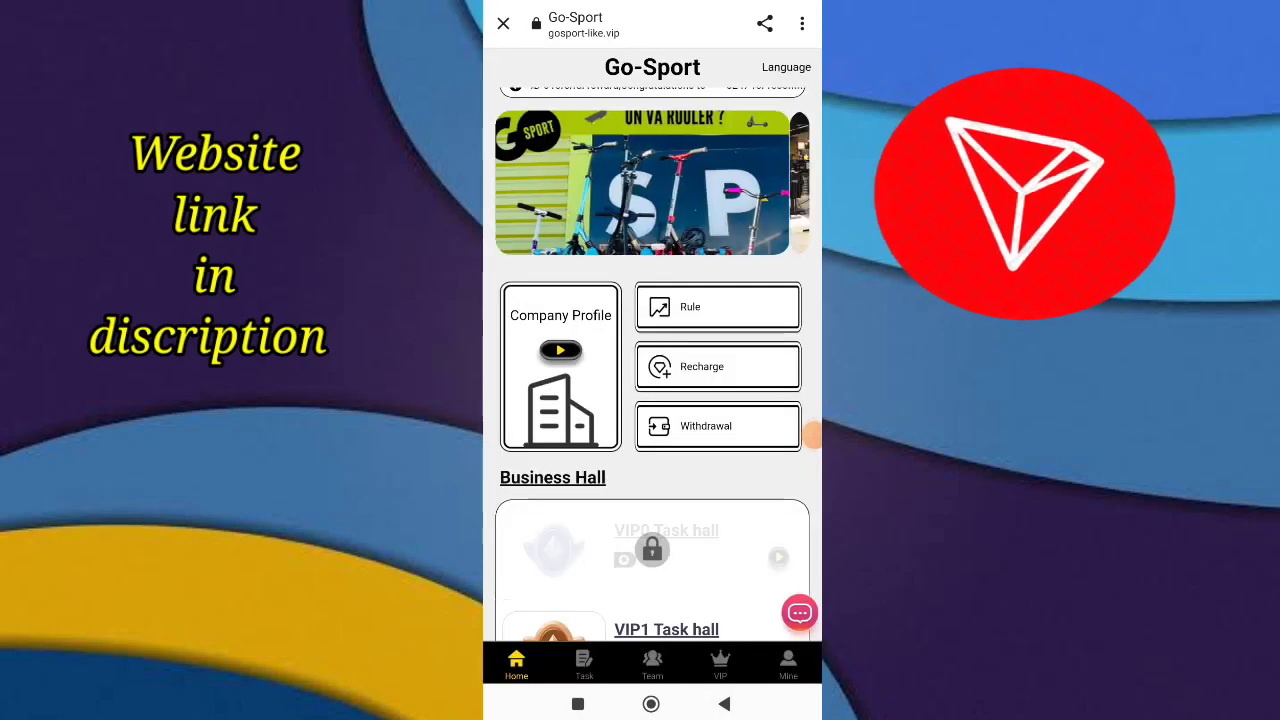
# Scroll through the Business Hall VIP task halls on the home page
pyautogui.scroll(3)
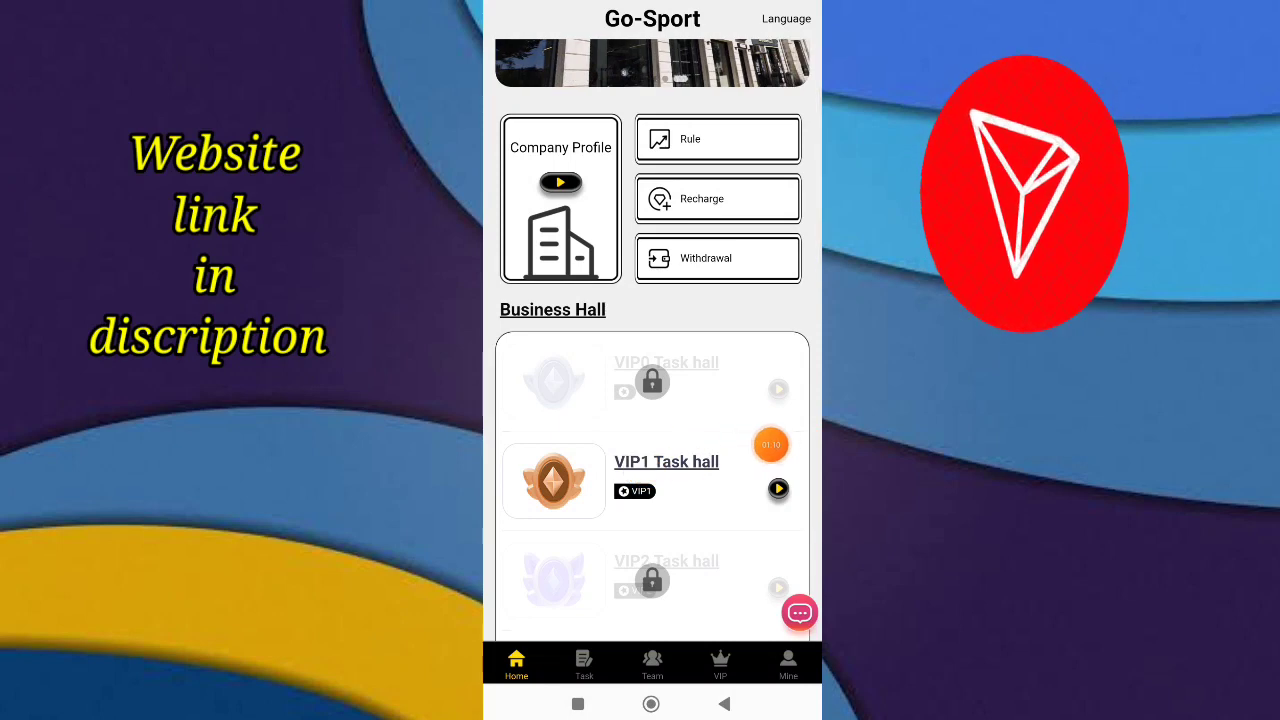
pyautogui.scroll(-3)
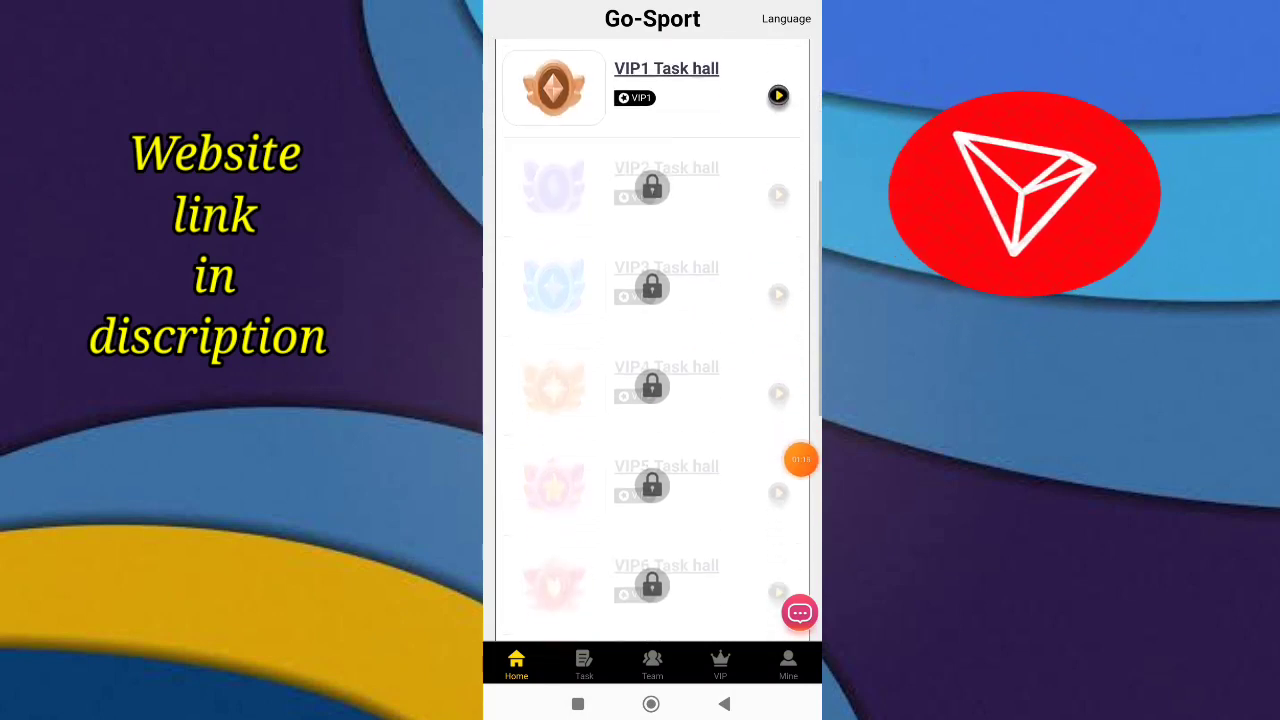
pyautogui.scroll(-3)
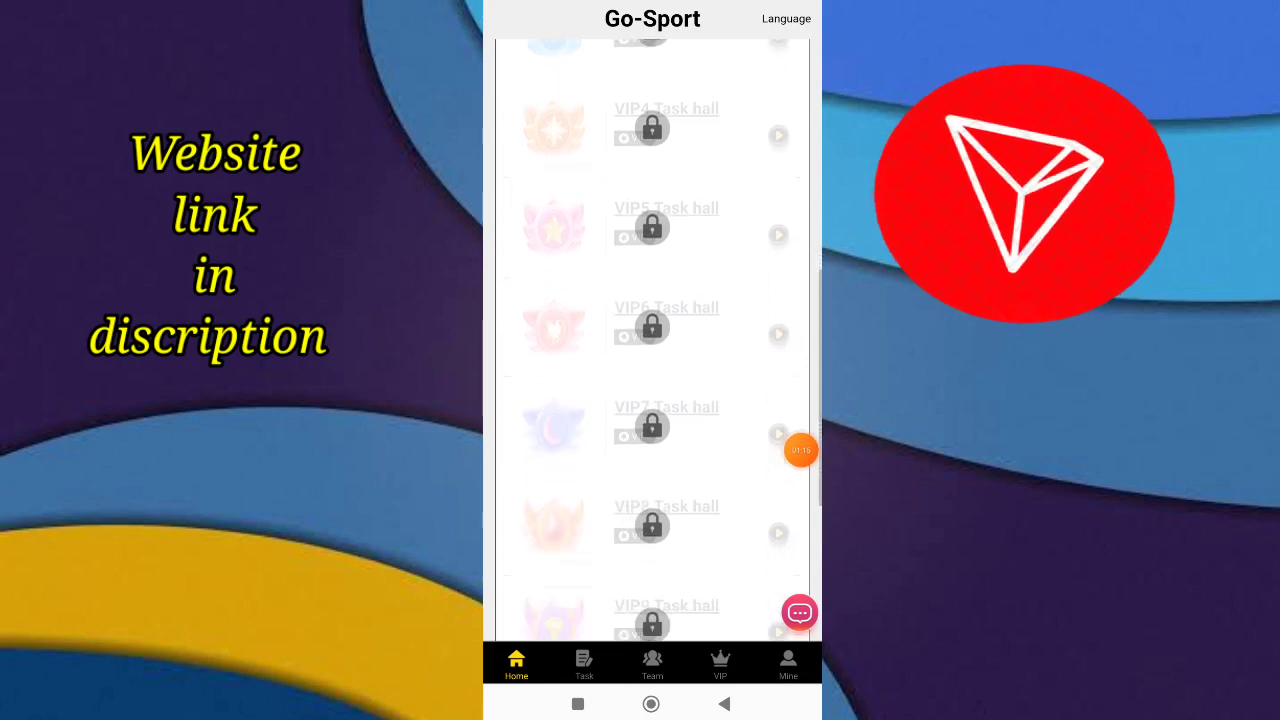
pyautogui.scroll(-3)
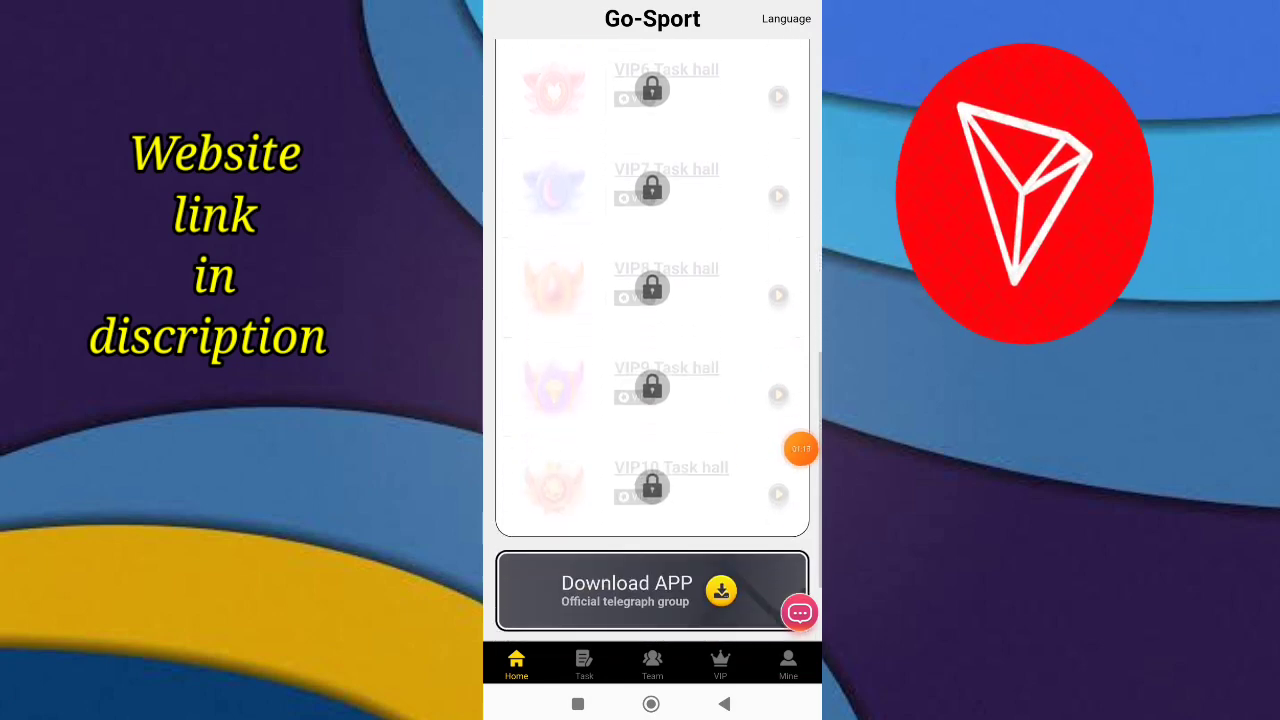
pyautogui.scroll(-3)
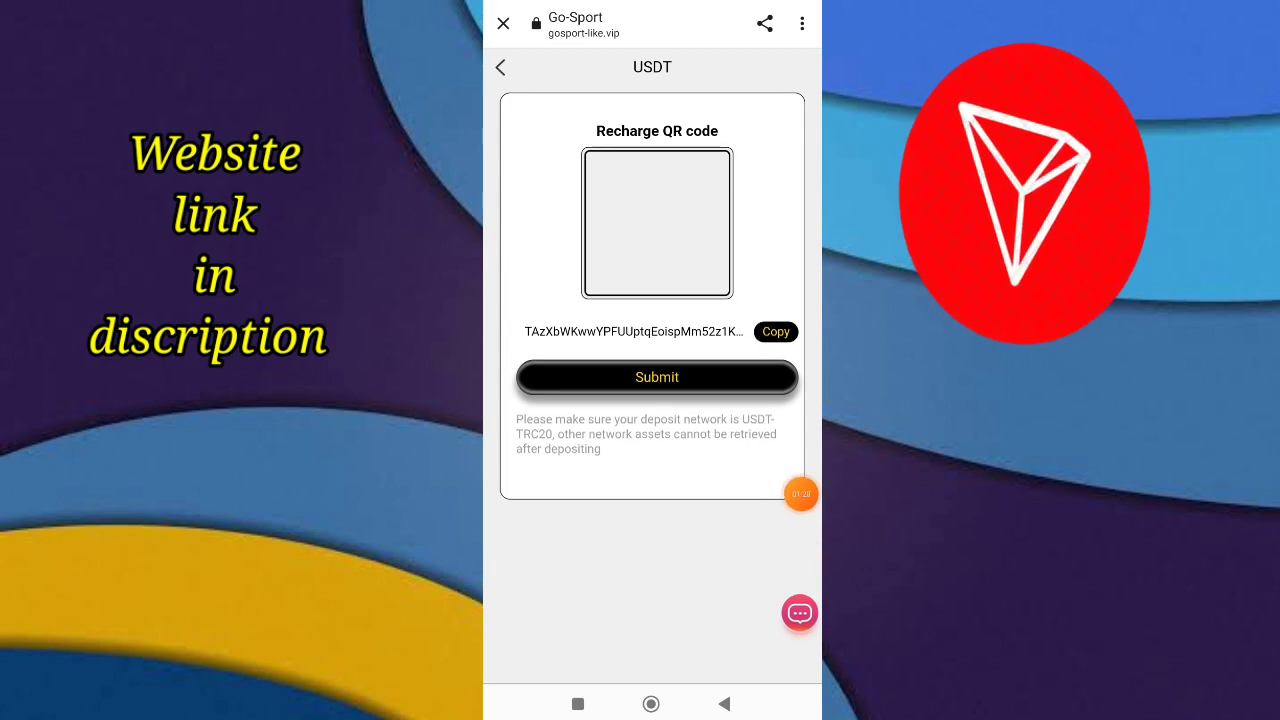
# Copy the USDT-TRC20 deposit address from the Recharge page
pyautogui.click(656, 376)
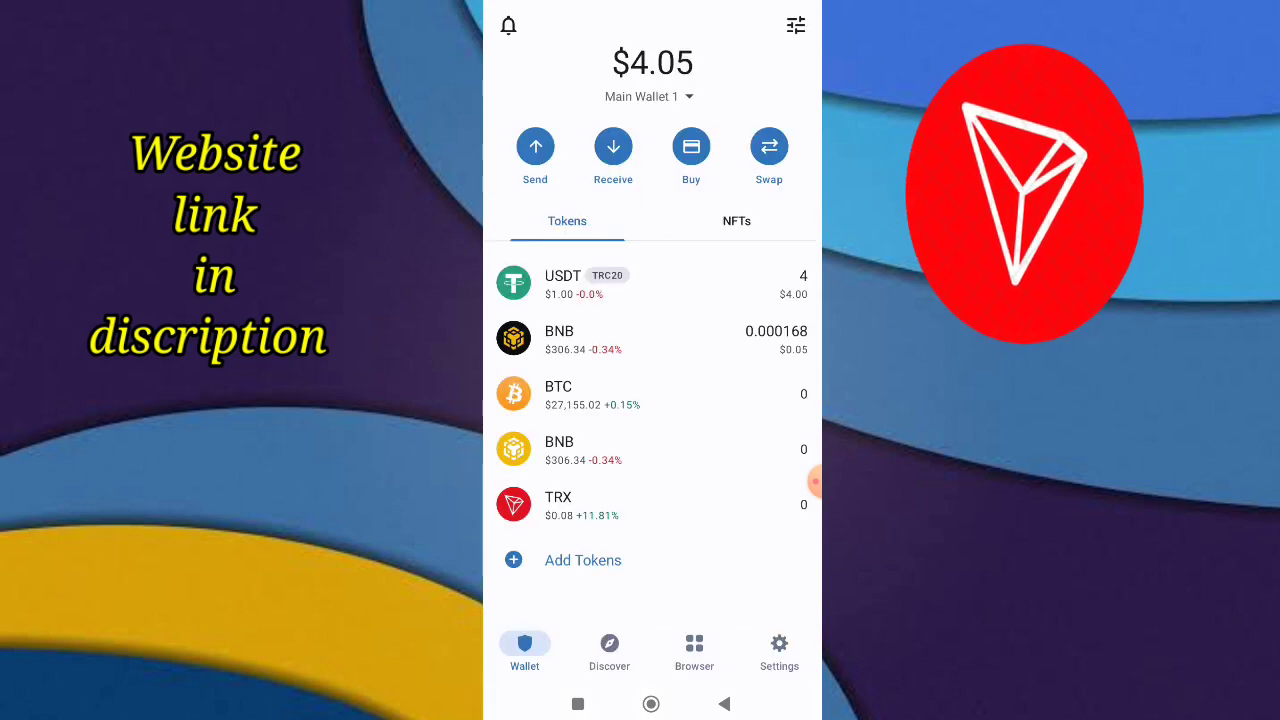
# Prepare a Tether TRC20 send to the pasted Go-Sport deposit address and continue to review
pyautogui.click(536, 148)
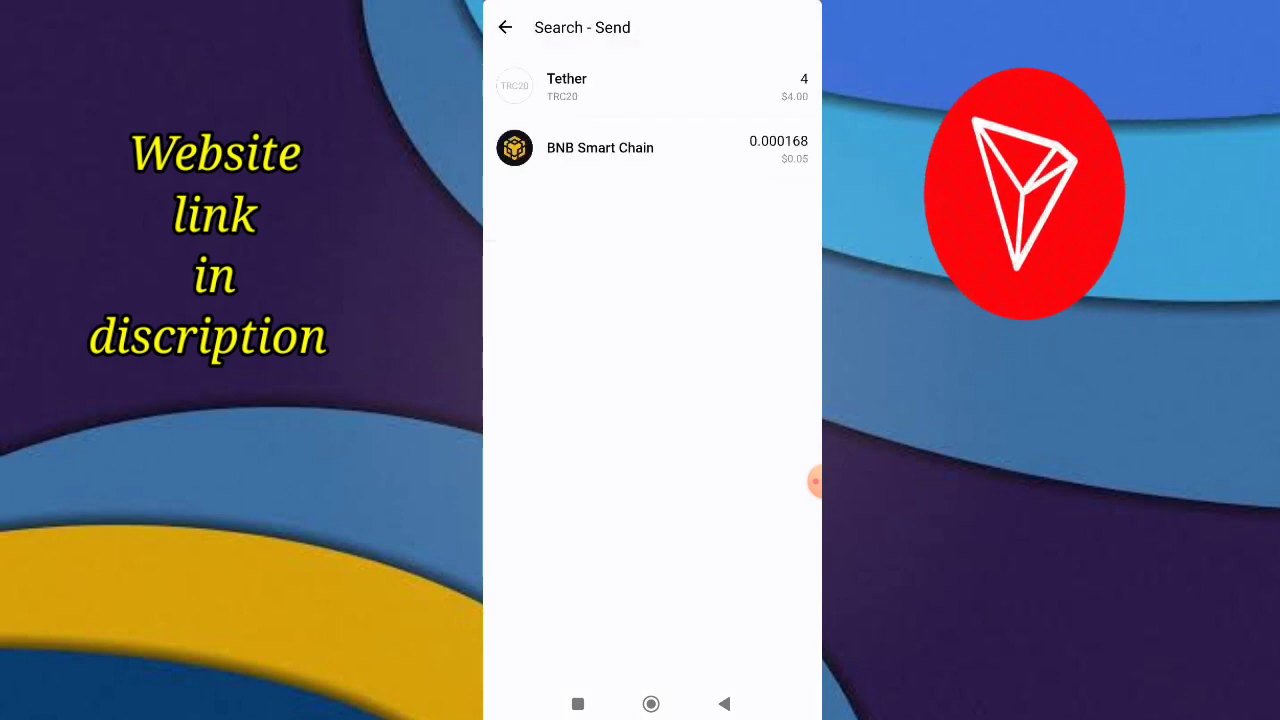
pyautogui.click(504, 28)
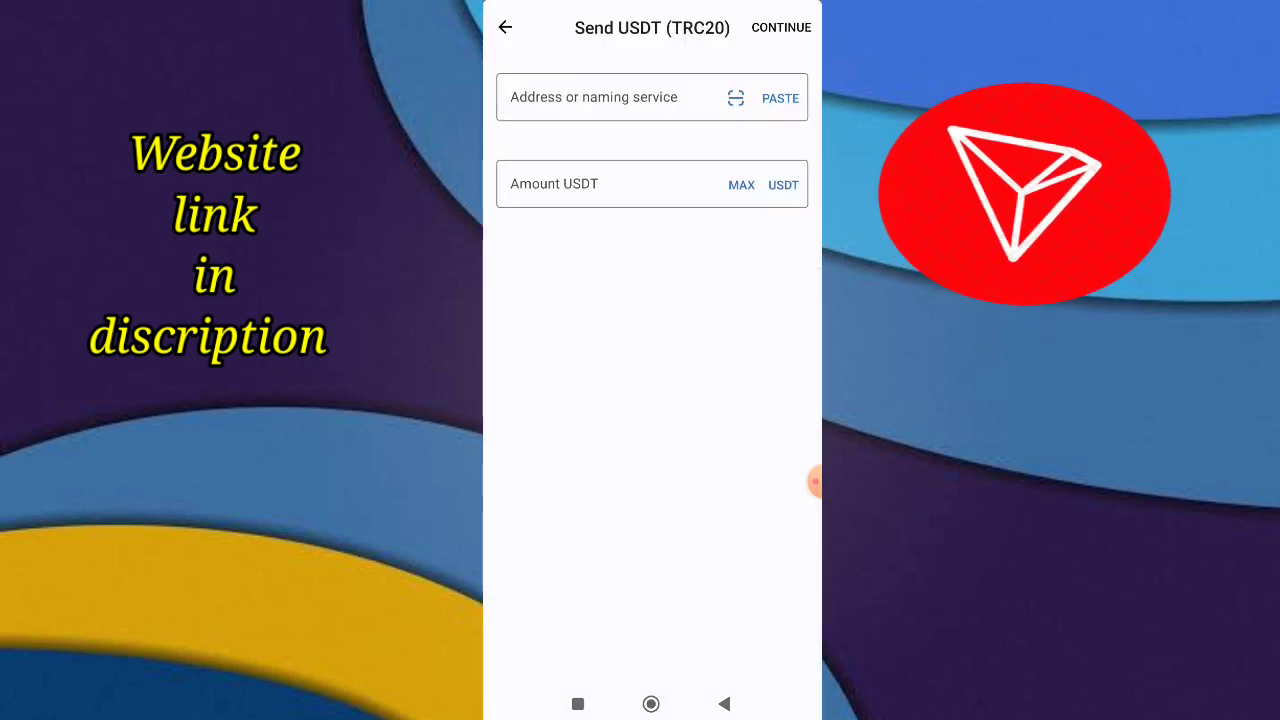
pyautogui.click(650, 184)
pyautogui.write('8')
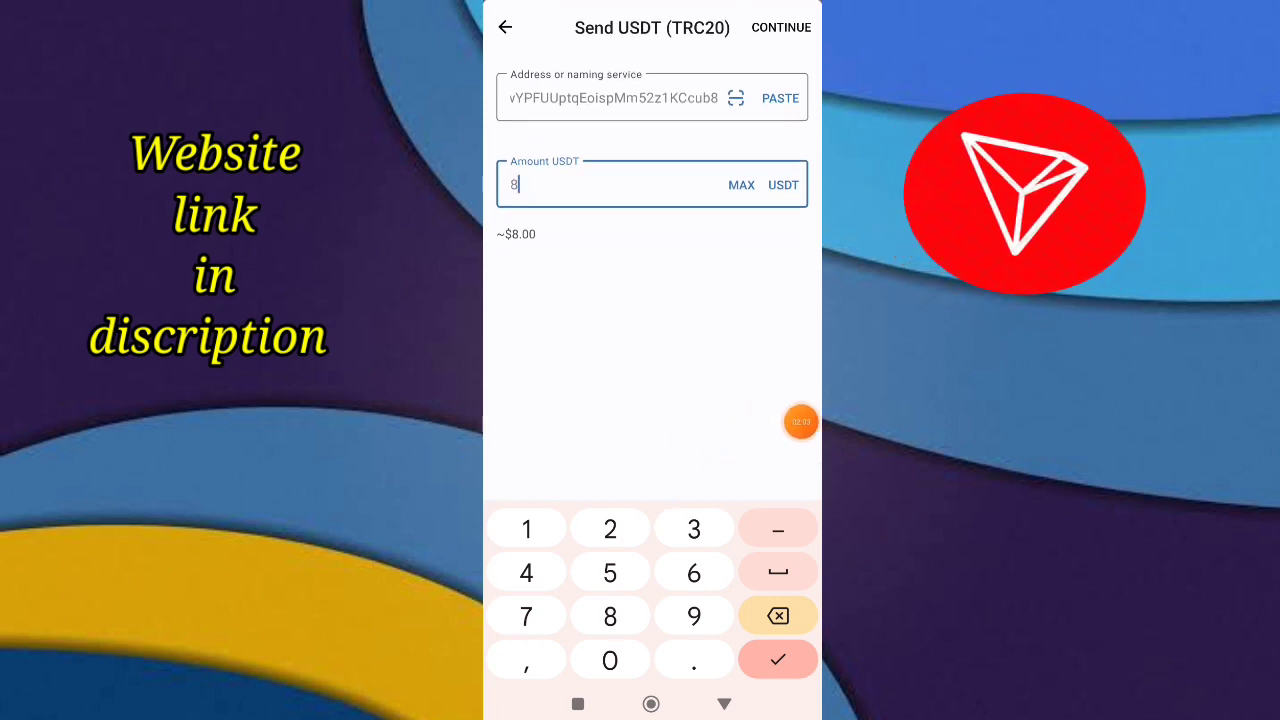
pyautogui.click(780, 28)
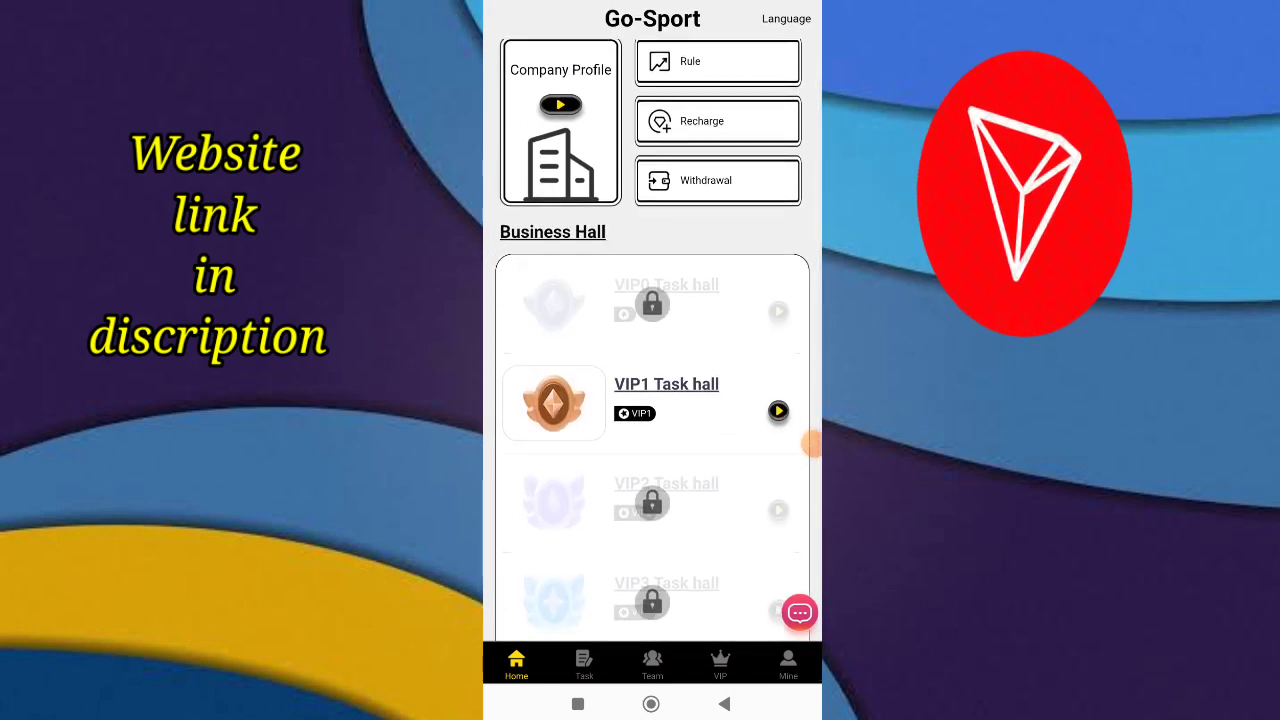
# Take the Micro USB C Adapter task in VIP1 hall and submit it from the Doing tab
pyautogui.click(778, 412)
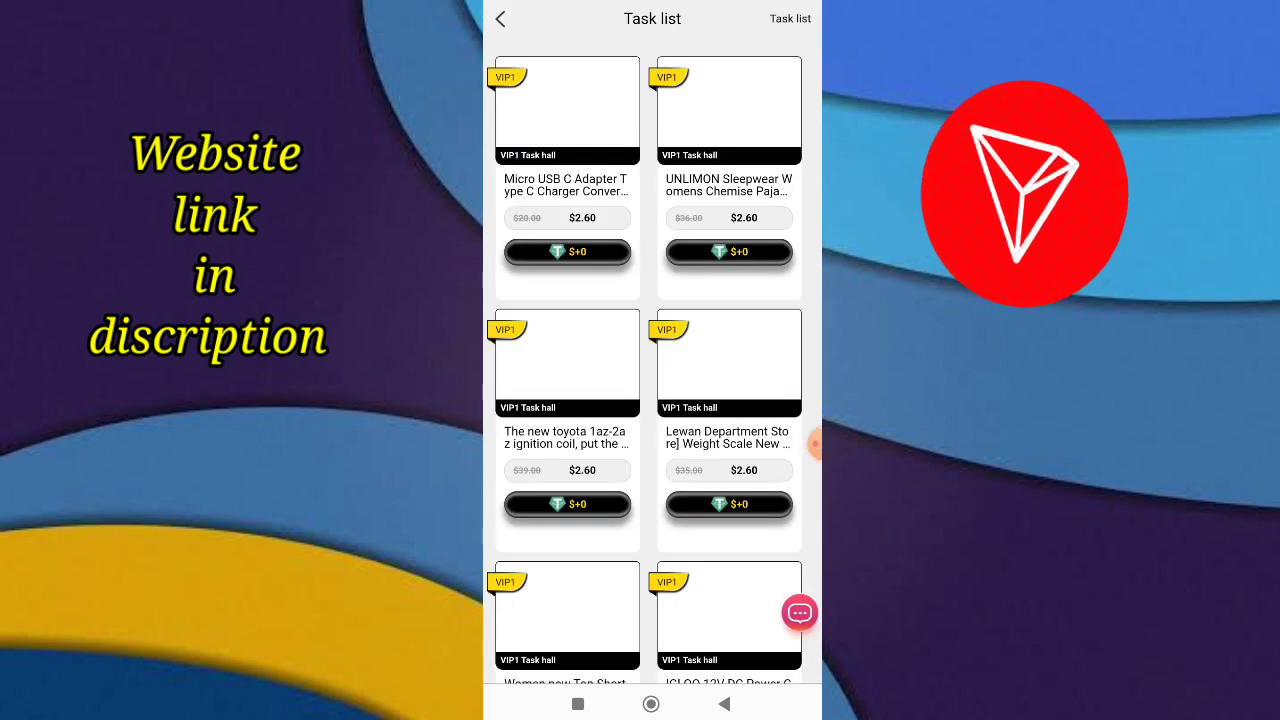
pyautogui.click(500, 20)
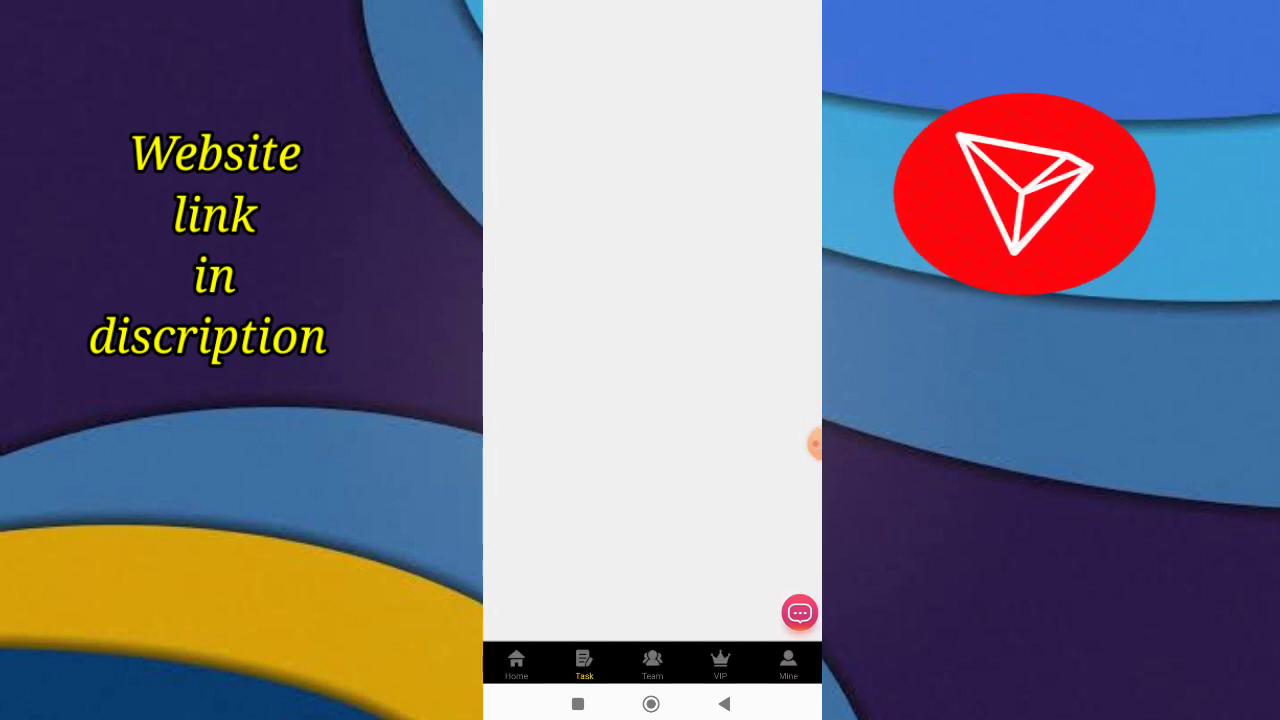
pyautogui.click(584, 664)
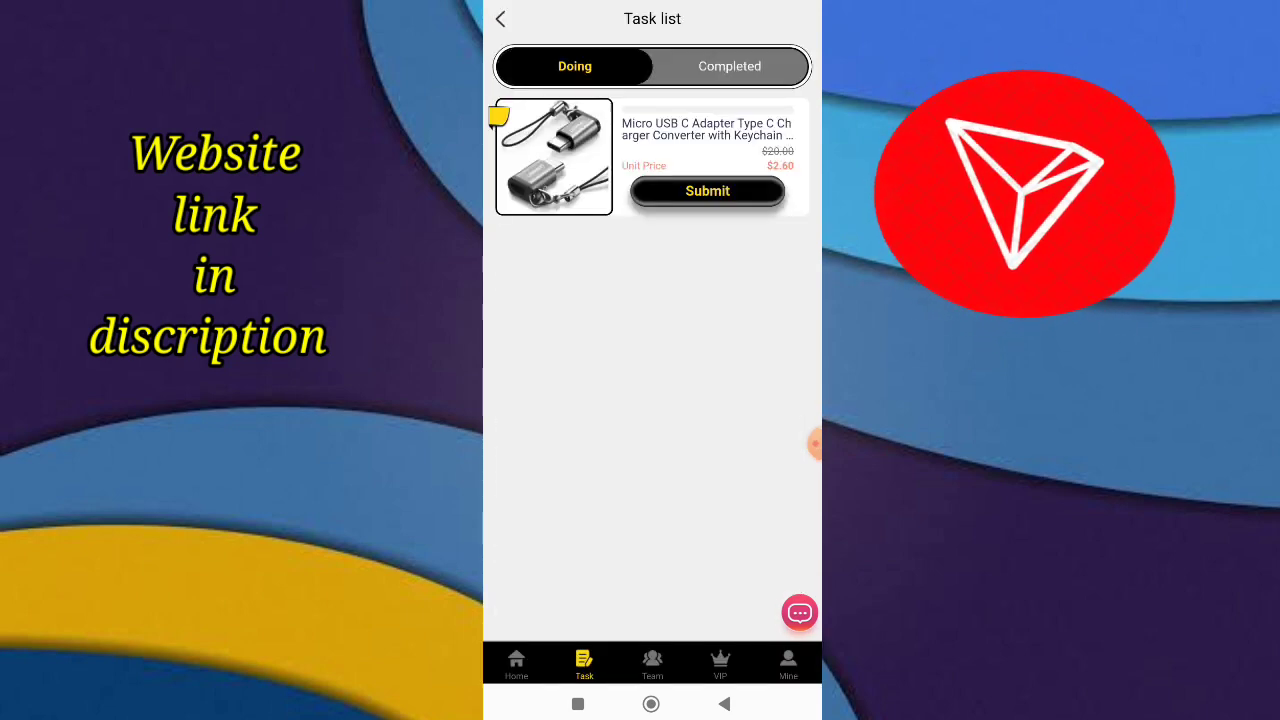
pyautogui.click(708, 192)
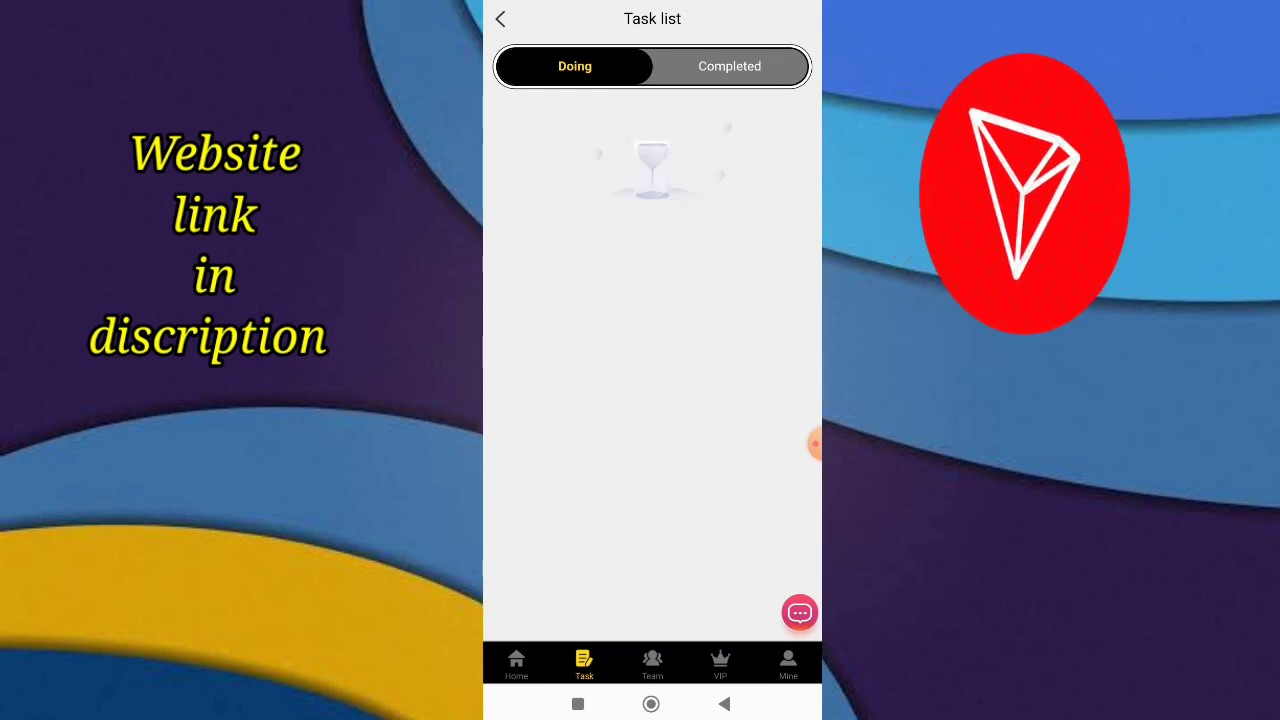
pyautogui.click(728, 66)
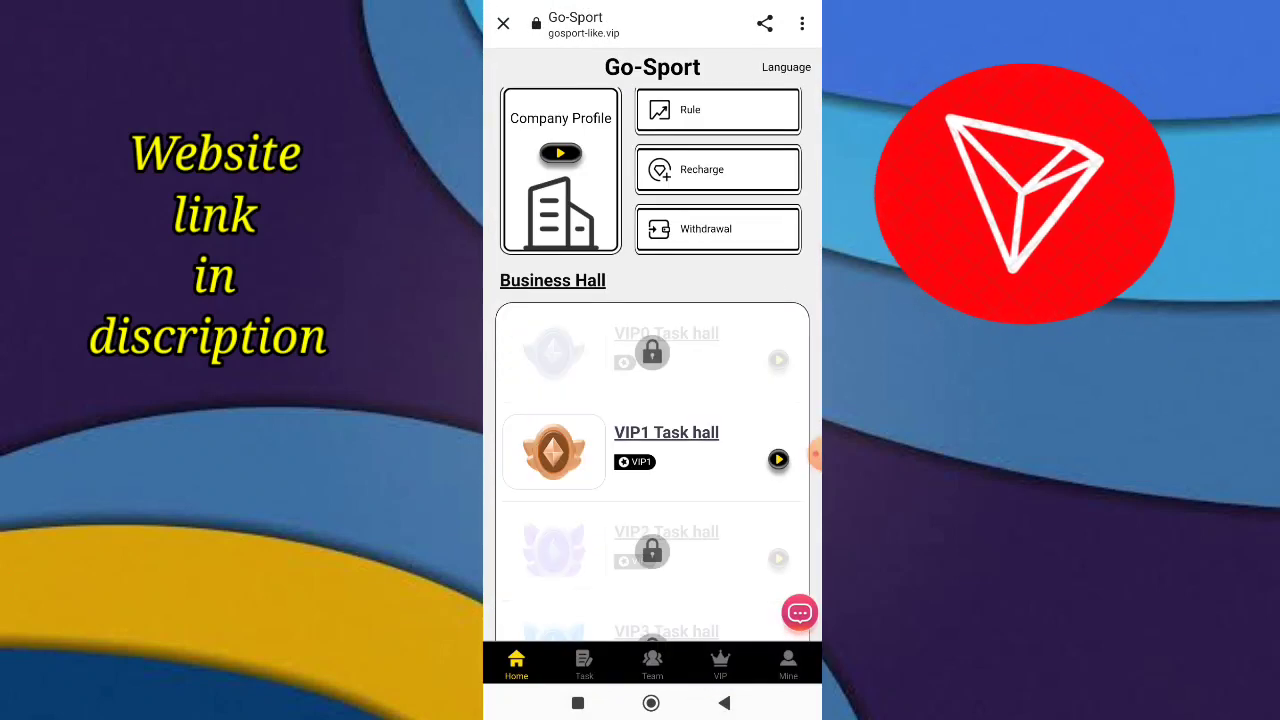
# Reach Mine > Withdrawal method and start adding a new withdrawal method
pyautogui.scroll(-3)
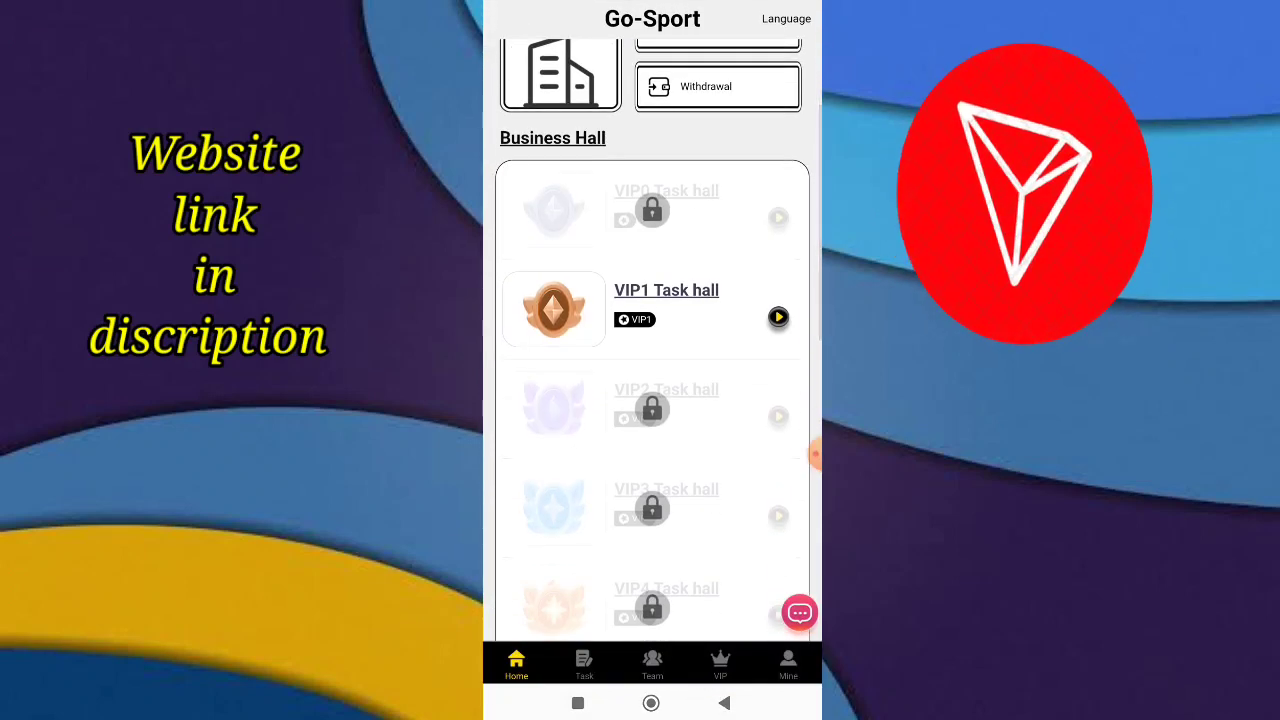
pyautogui.click(788, 664)
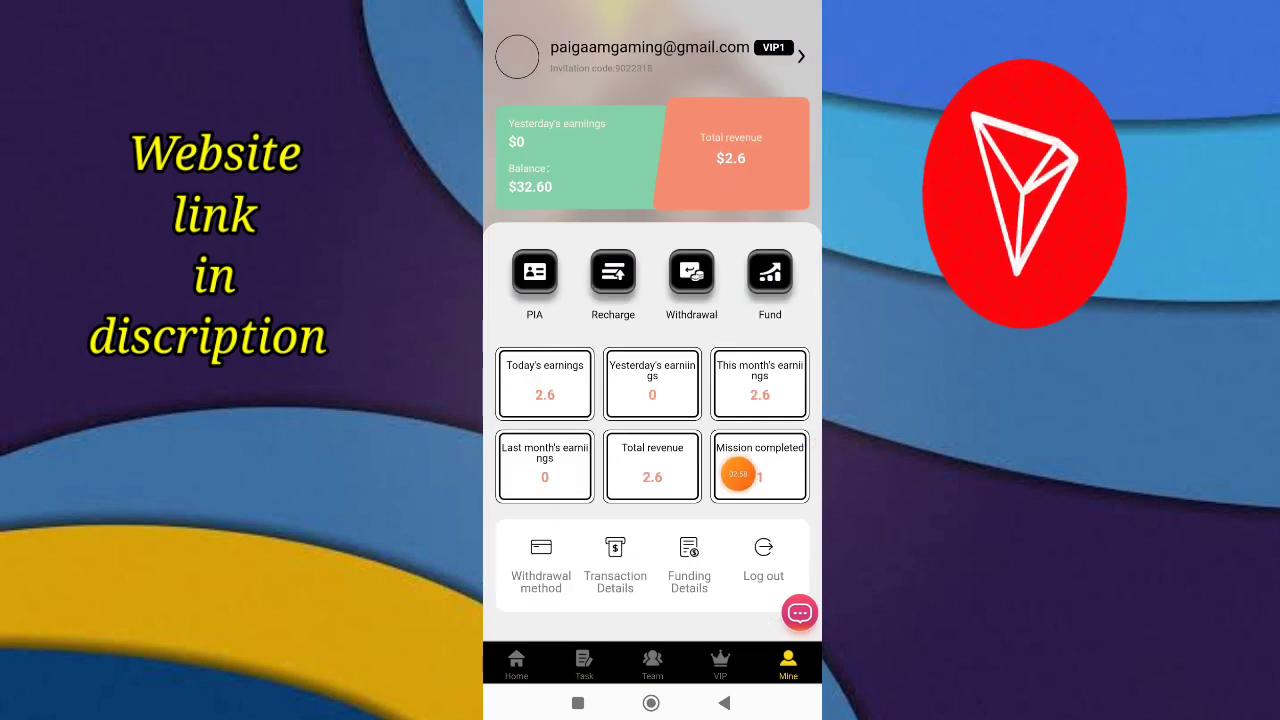
pyautogui.scroll(3)
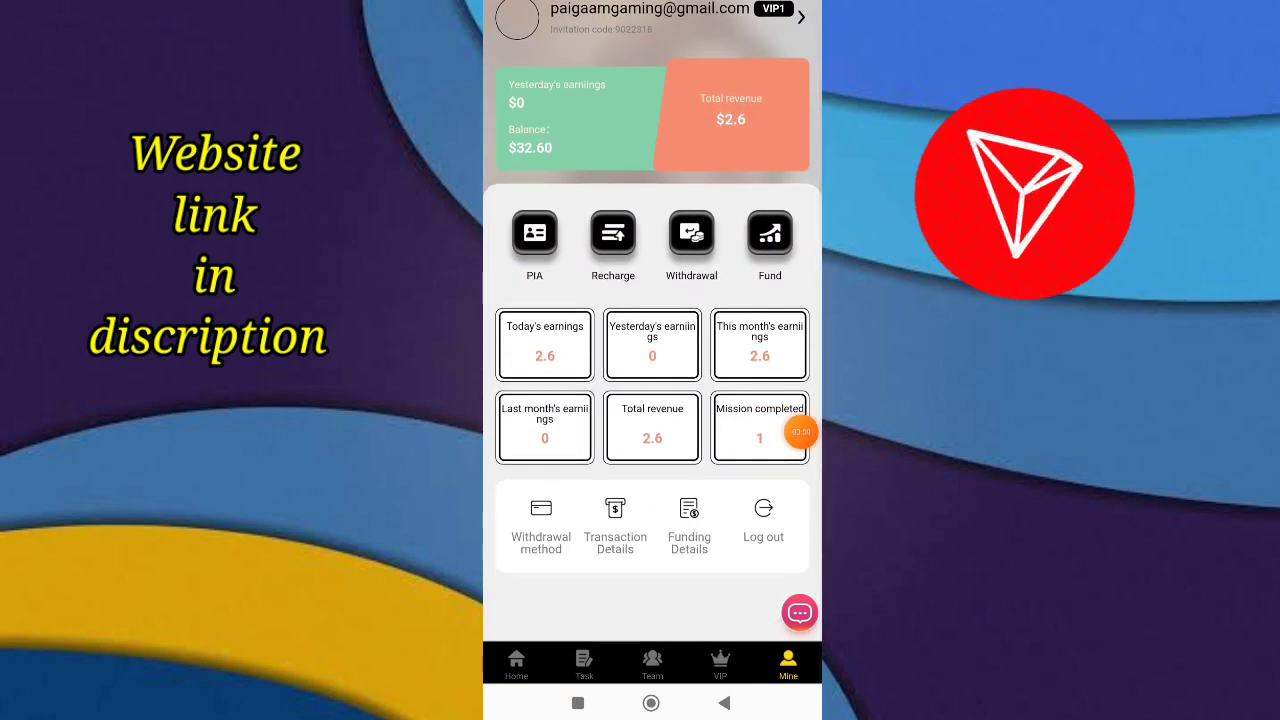
pyautogui.click(540, 530)
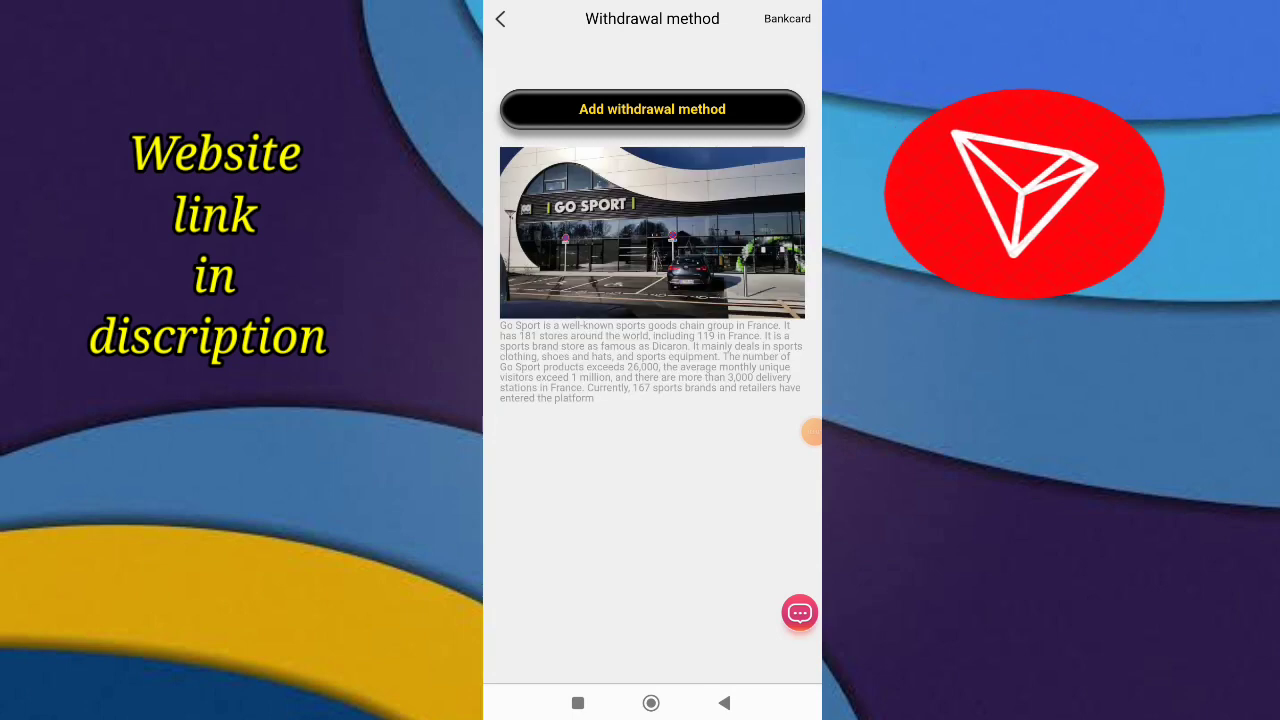
pyautogui.click(652, 108)
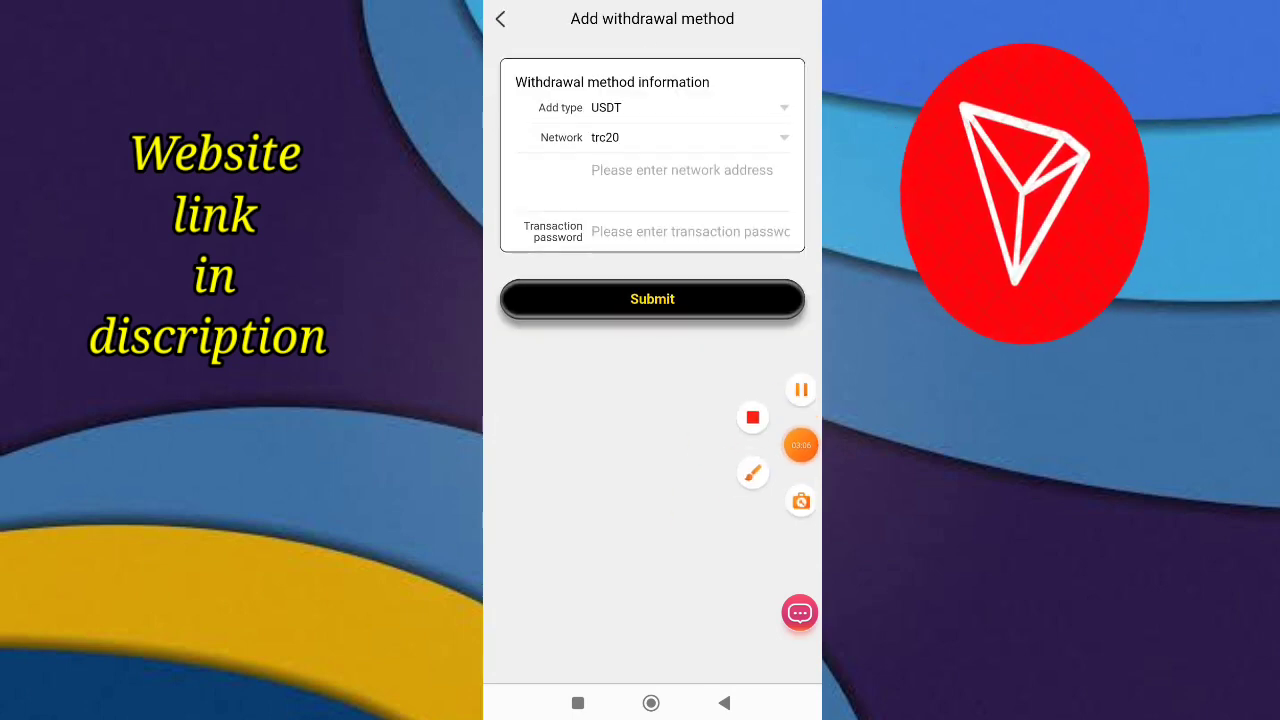
pyautogui.write('TVU8RowDscCXXLoabAQxK5d8oKduBpgQNg')
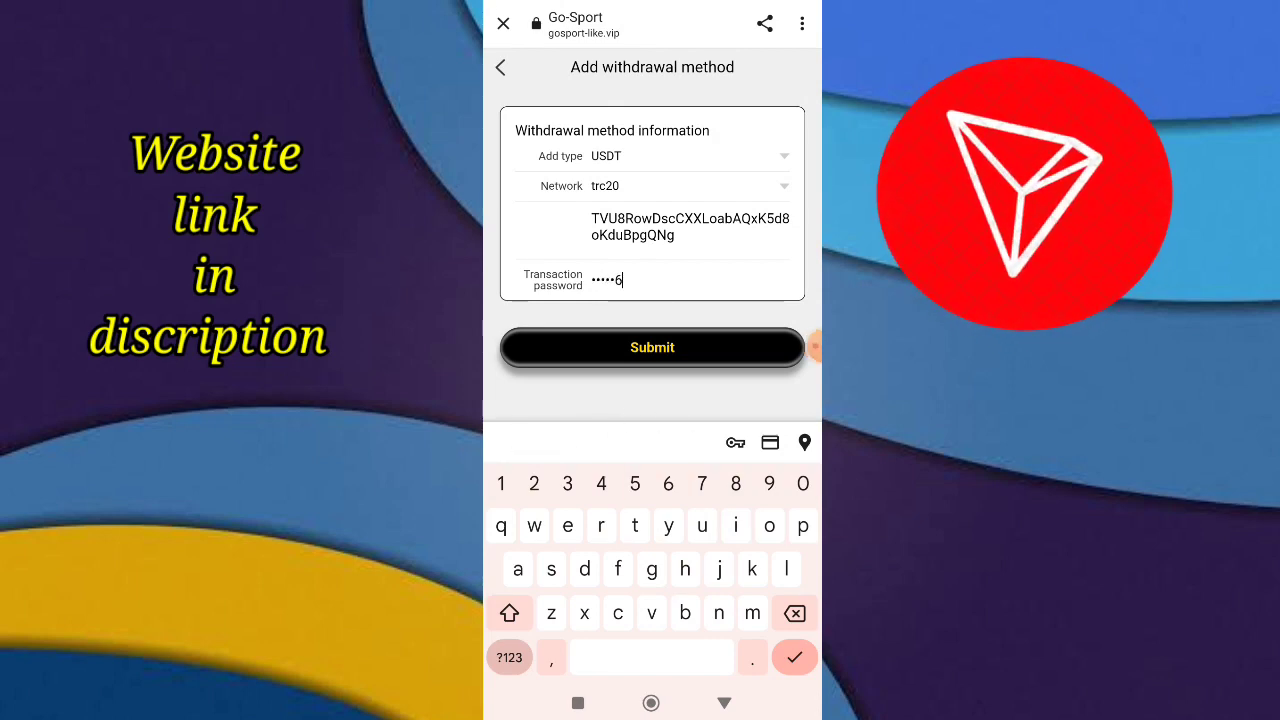
pyautogui.click(652, 348)
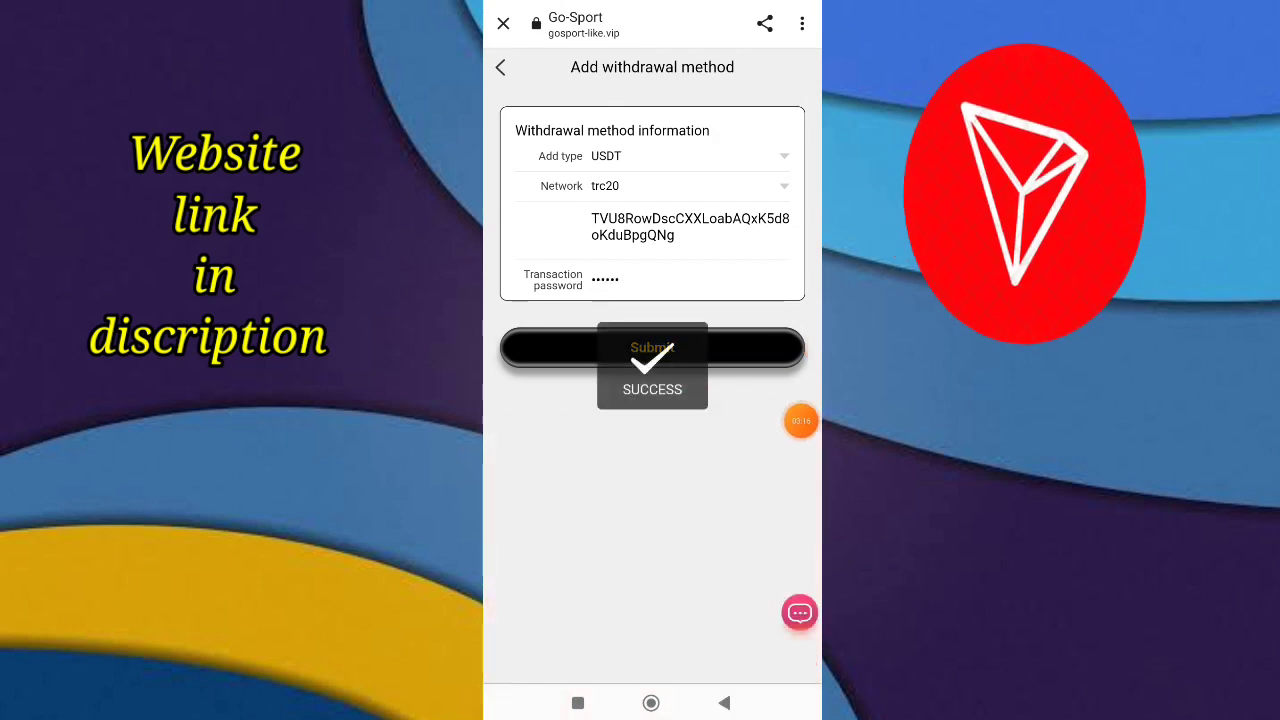
pyautogui.click(652, 348)
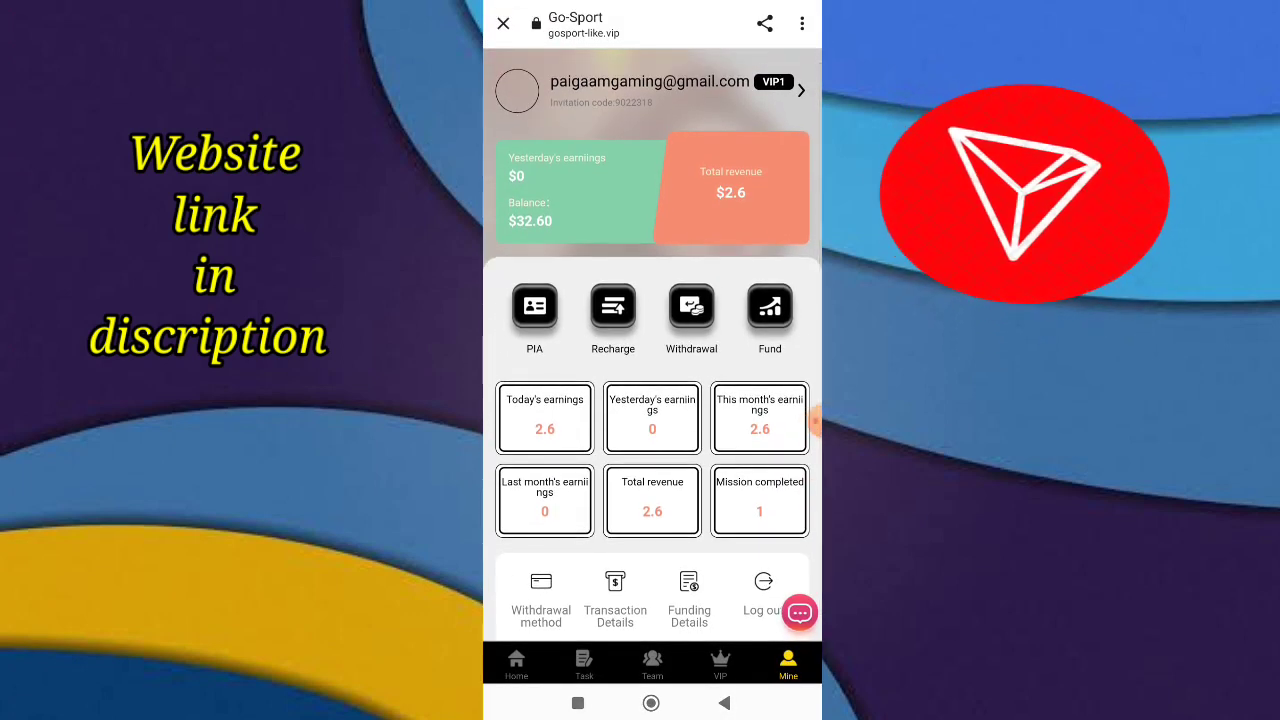
# Fill the withdrawal form with 2.6 USDT and the saved TRC20 address as destination
pyautogui.click(692, 306)
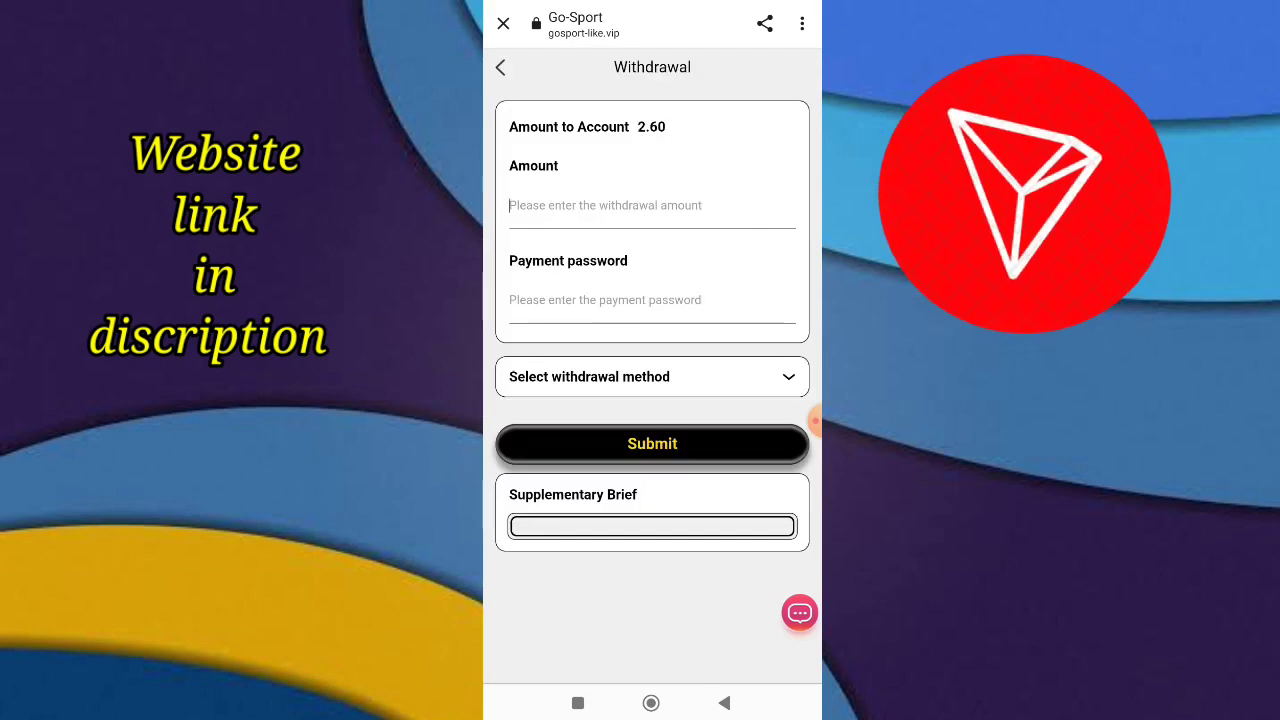
pyautogui.write('2.6')
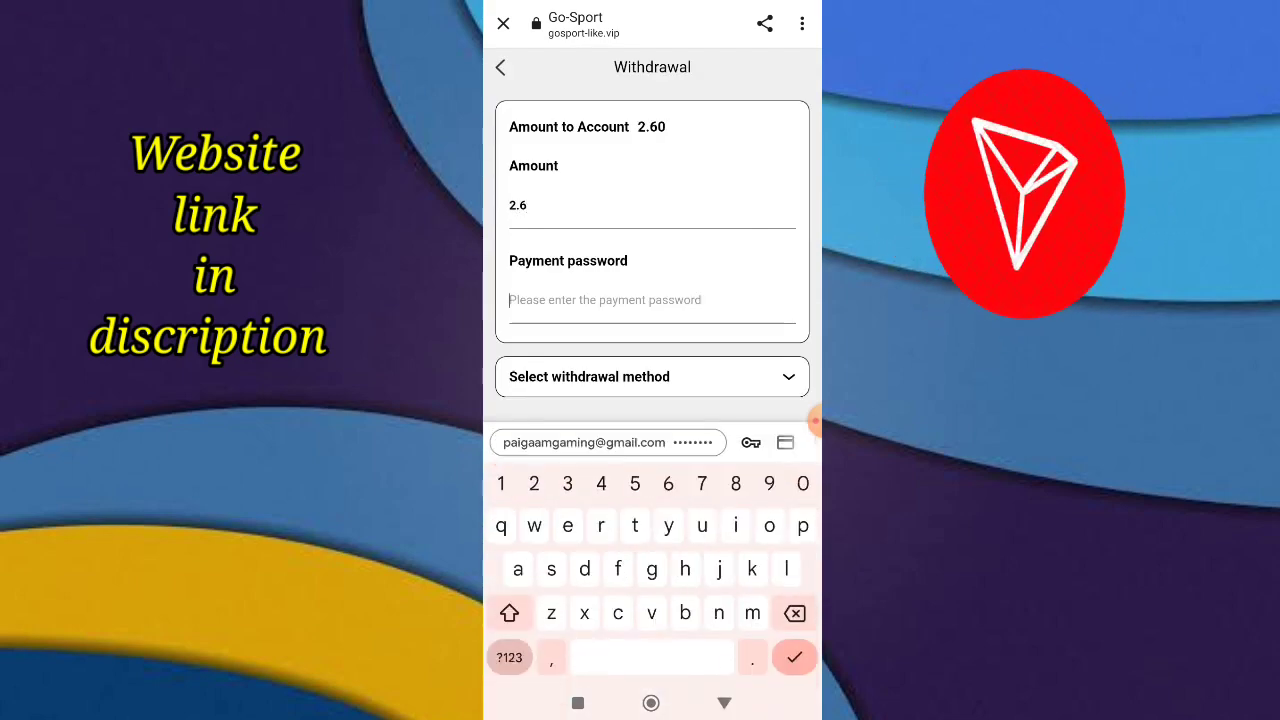
pyautogui.write('4')
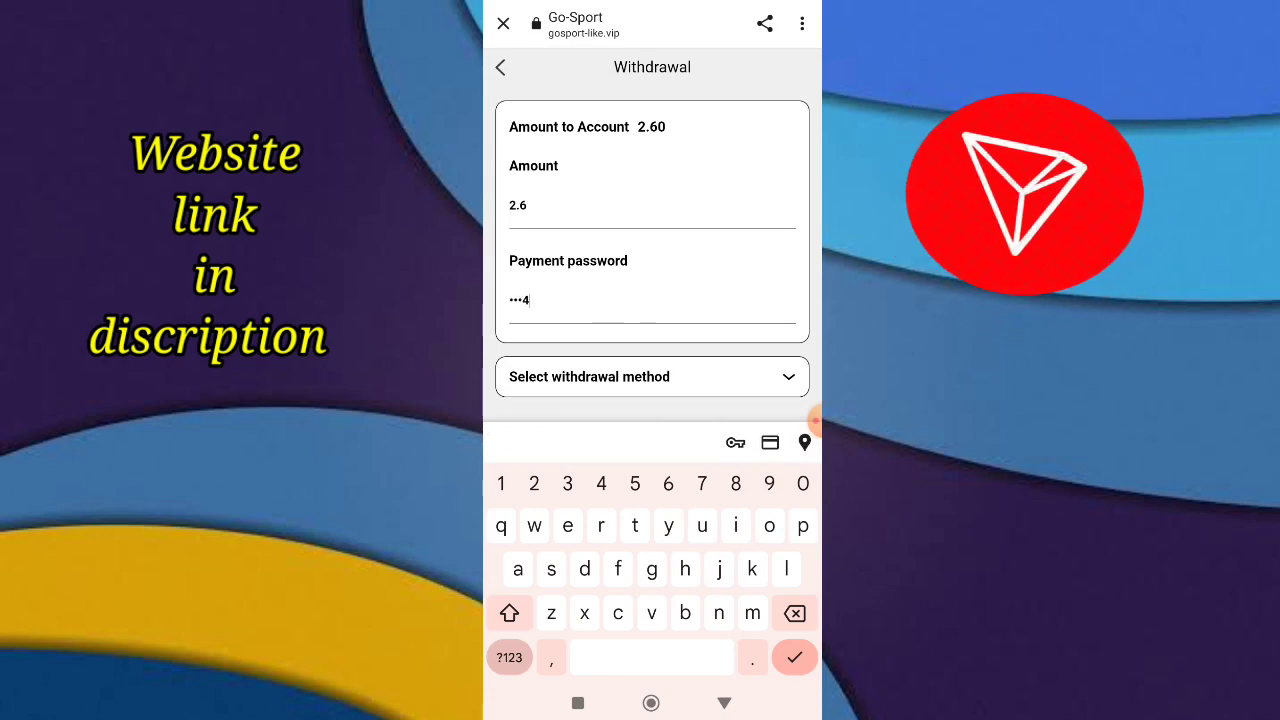
pyautogui.click(652, 376)
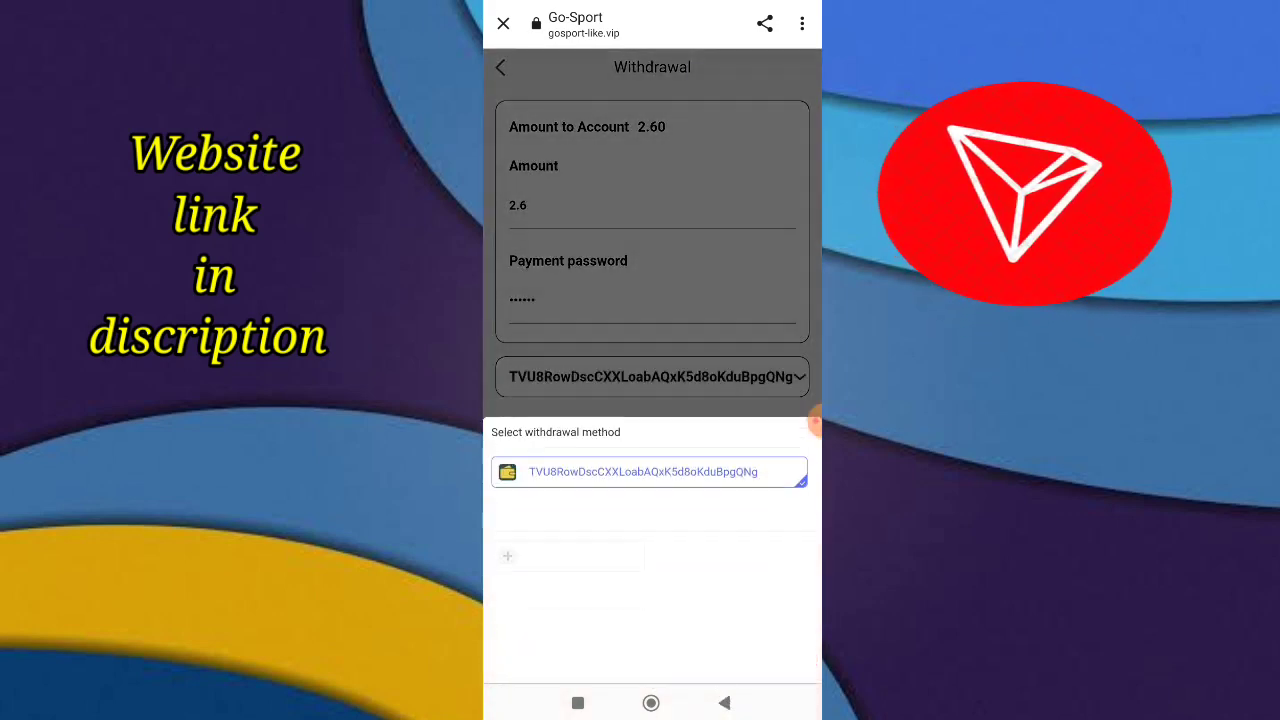
pyautogui.click(648, 472)
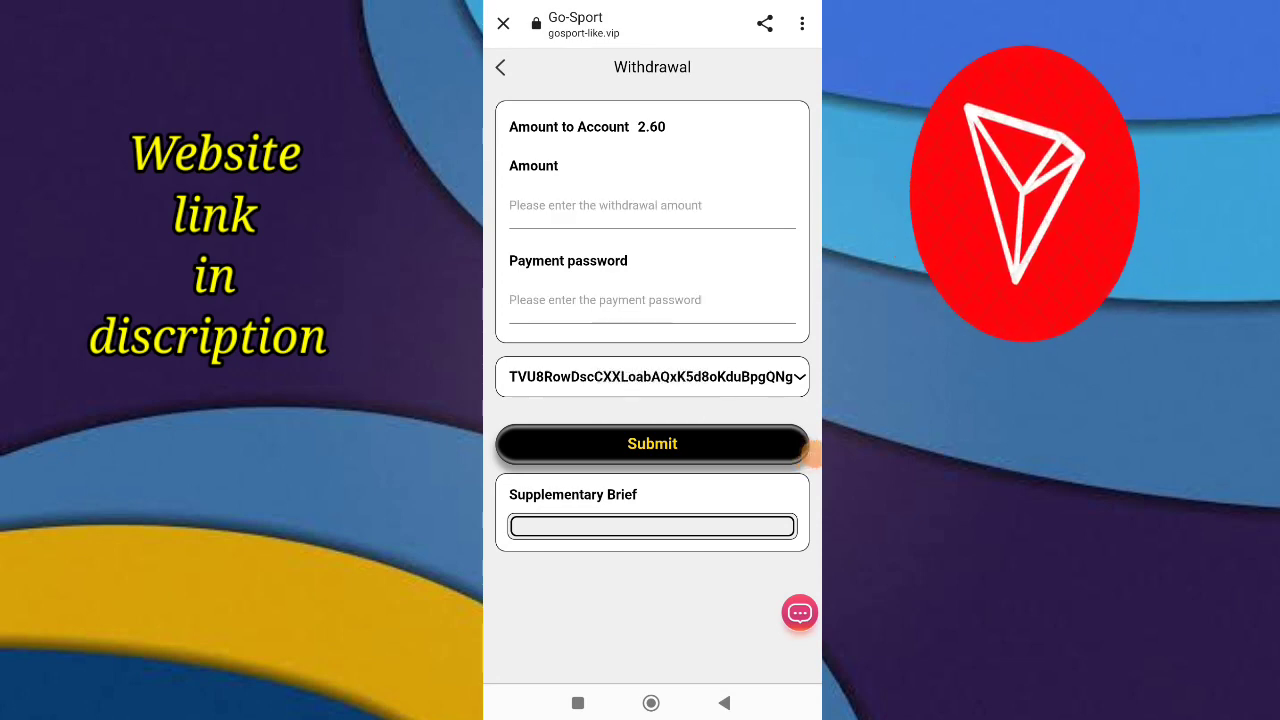
# Submit the 2.6 USDT withdrawal, dismiss the password warning and return to the account
pyautogui.click(652, 444)
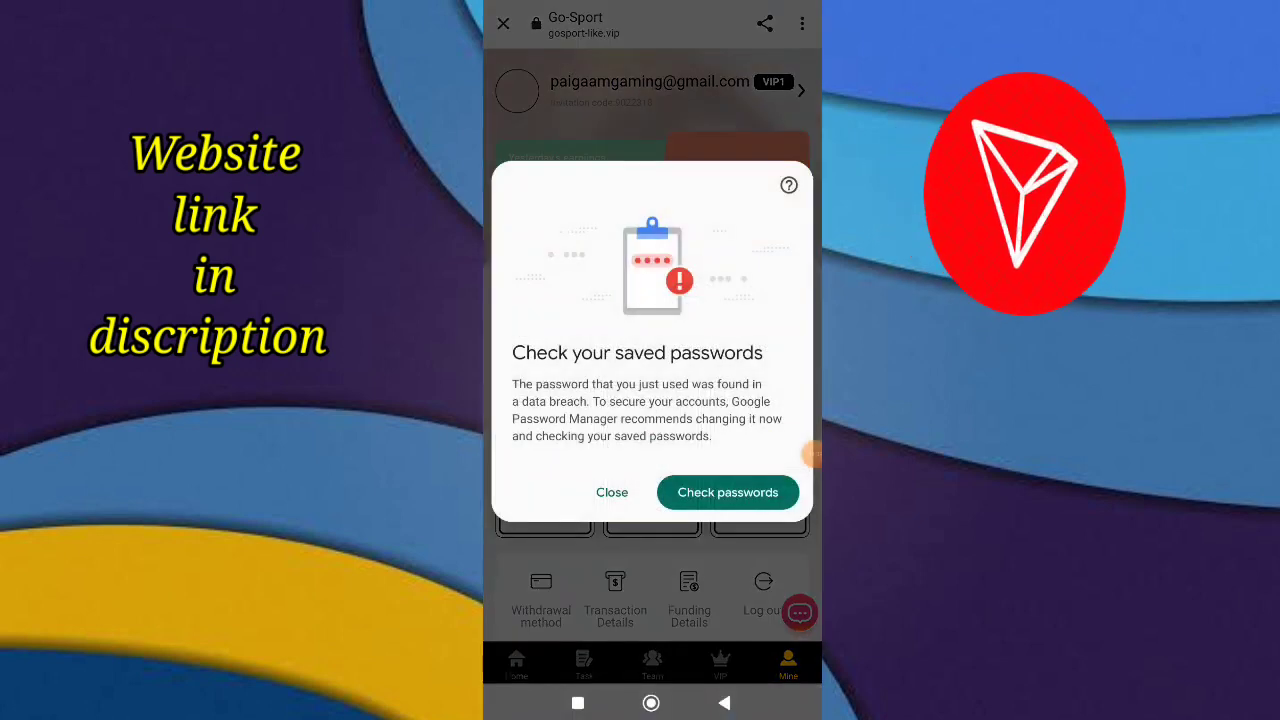
pyautogui.click(612, 492)
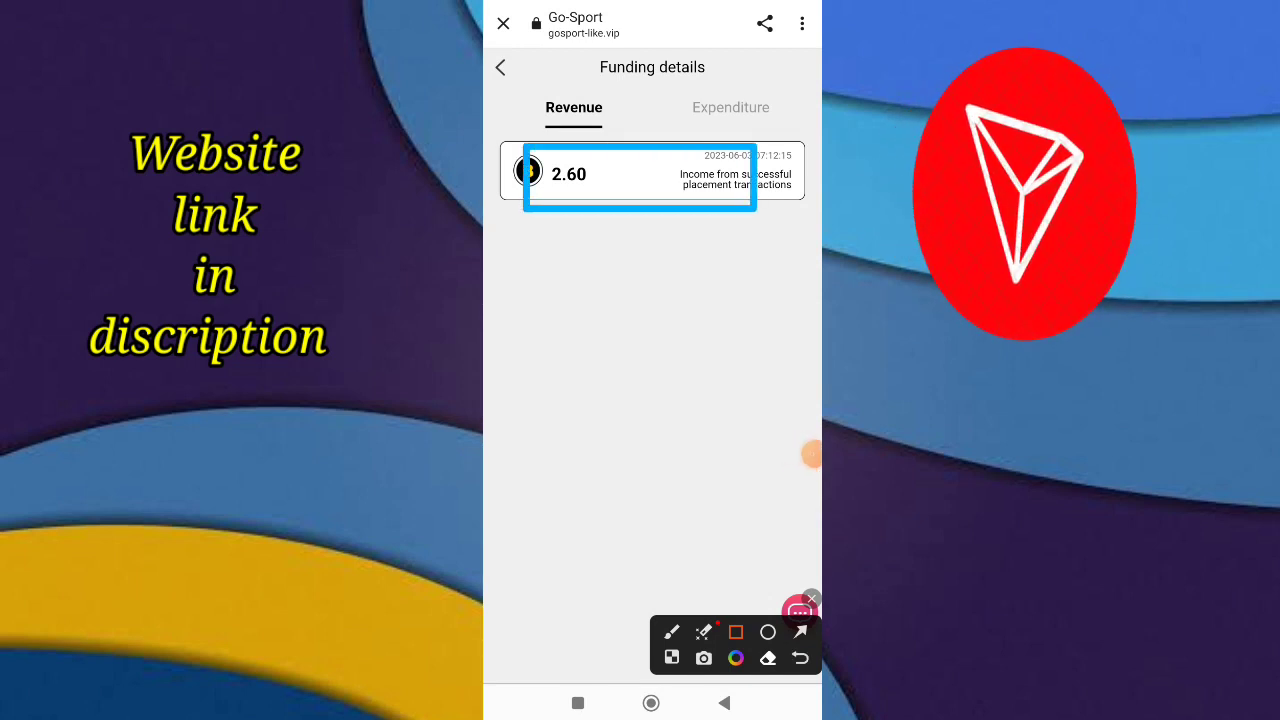
pyautogui.click(500, 68)
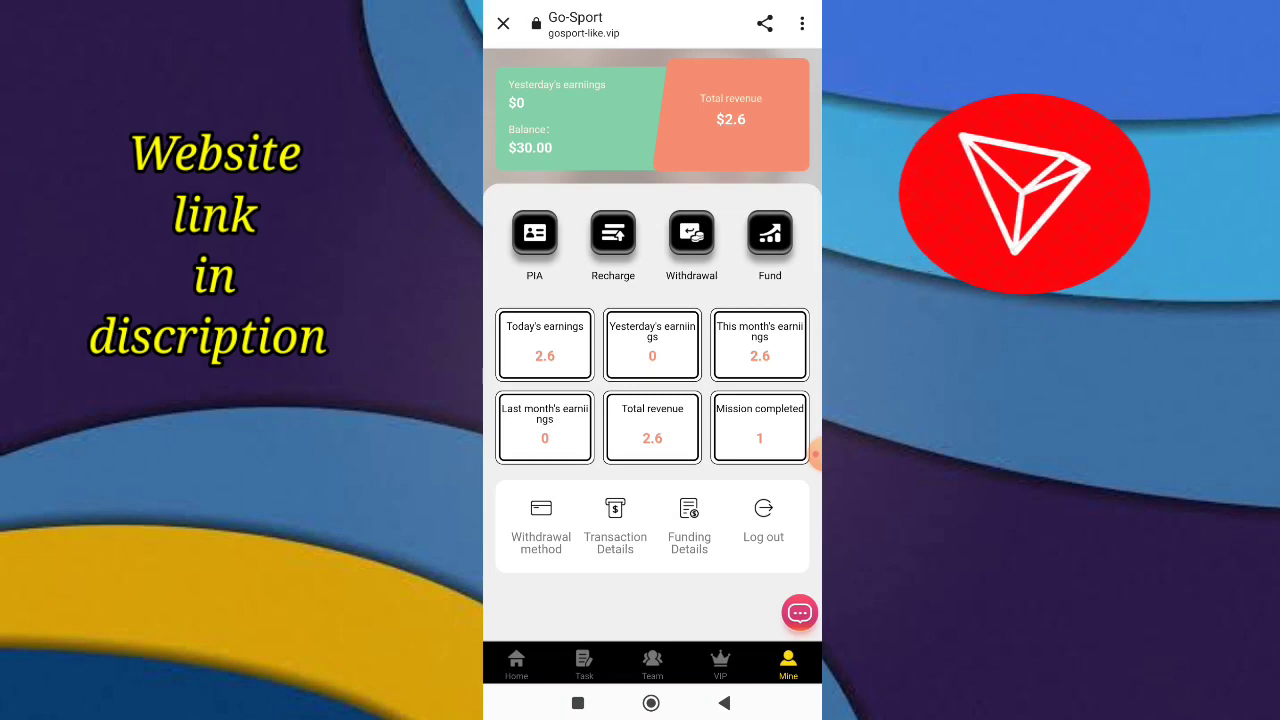
# Browse the VIP membership levels and the team report
pyautogui.click(720, 664)
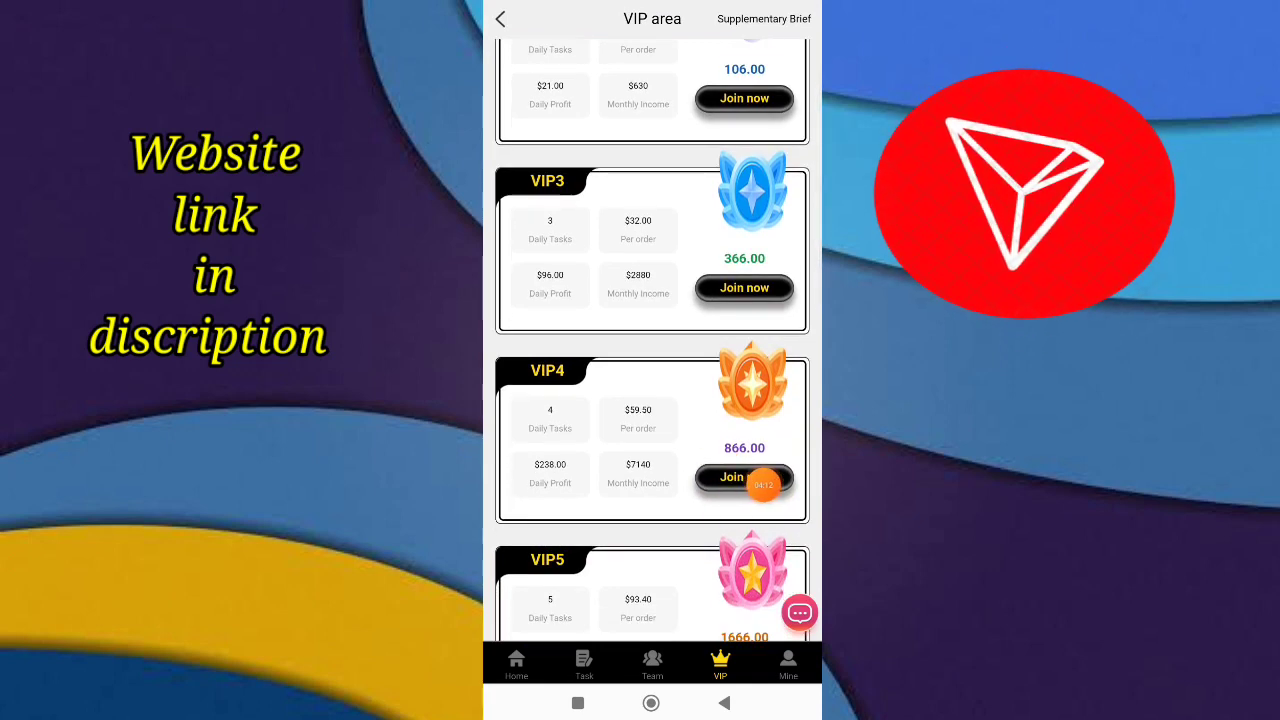
pyautogui.scroll(-3)
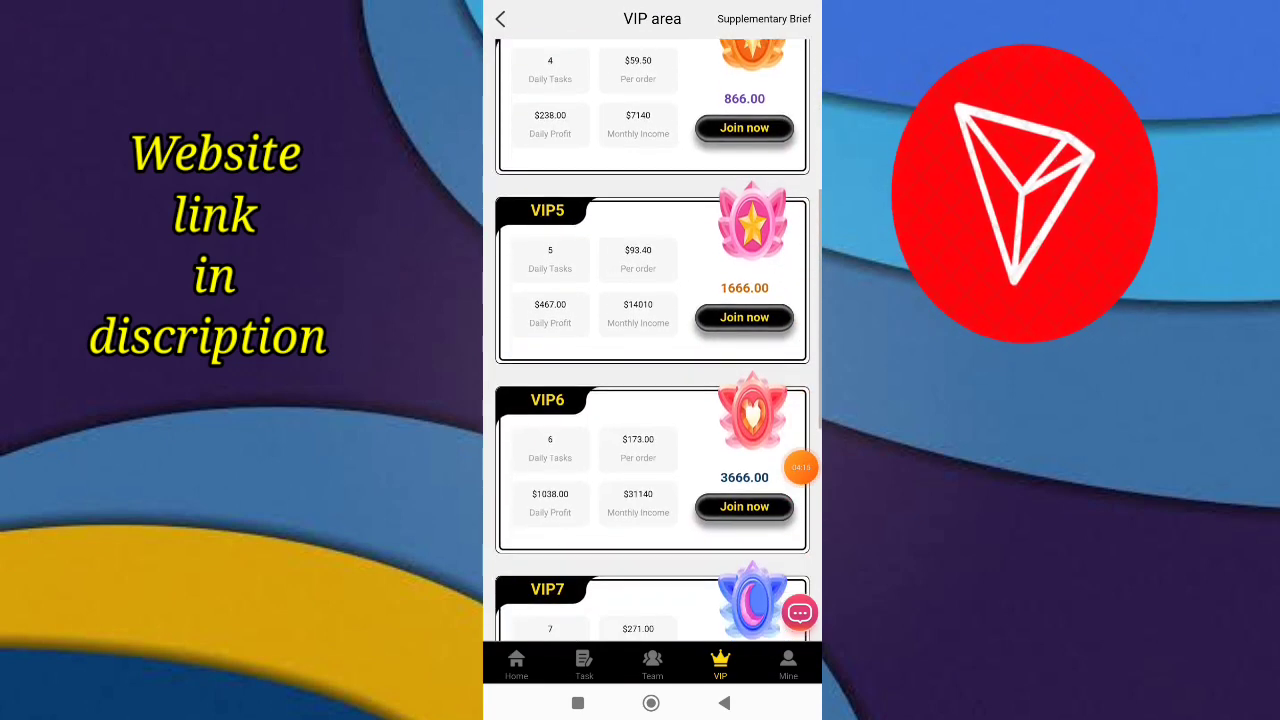
pyautogui.scroll(-3)
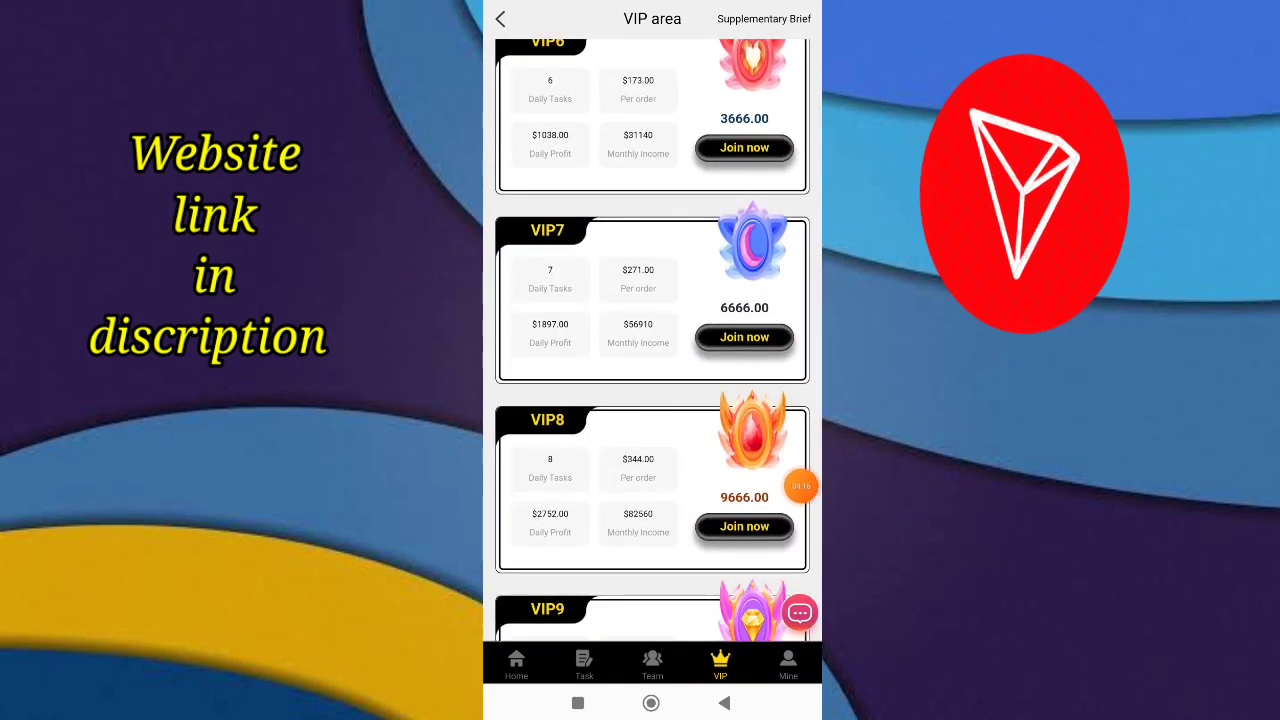
pyautogui.click(652, 664)
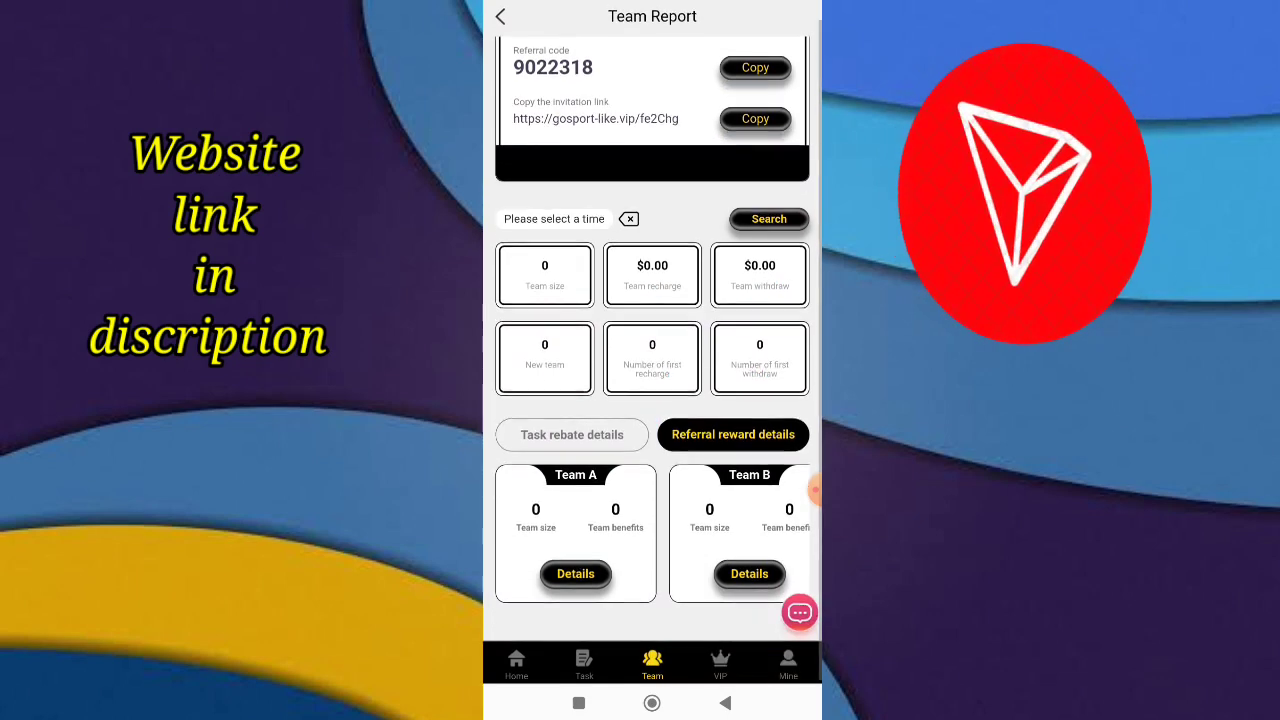
# Expand the Trust Wallet notifications confirming 2.6 USDT received
pyautogui.hscroll(-3)
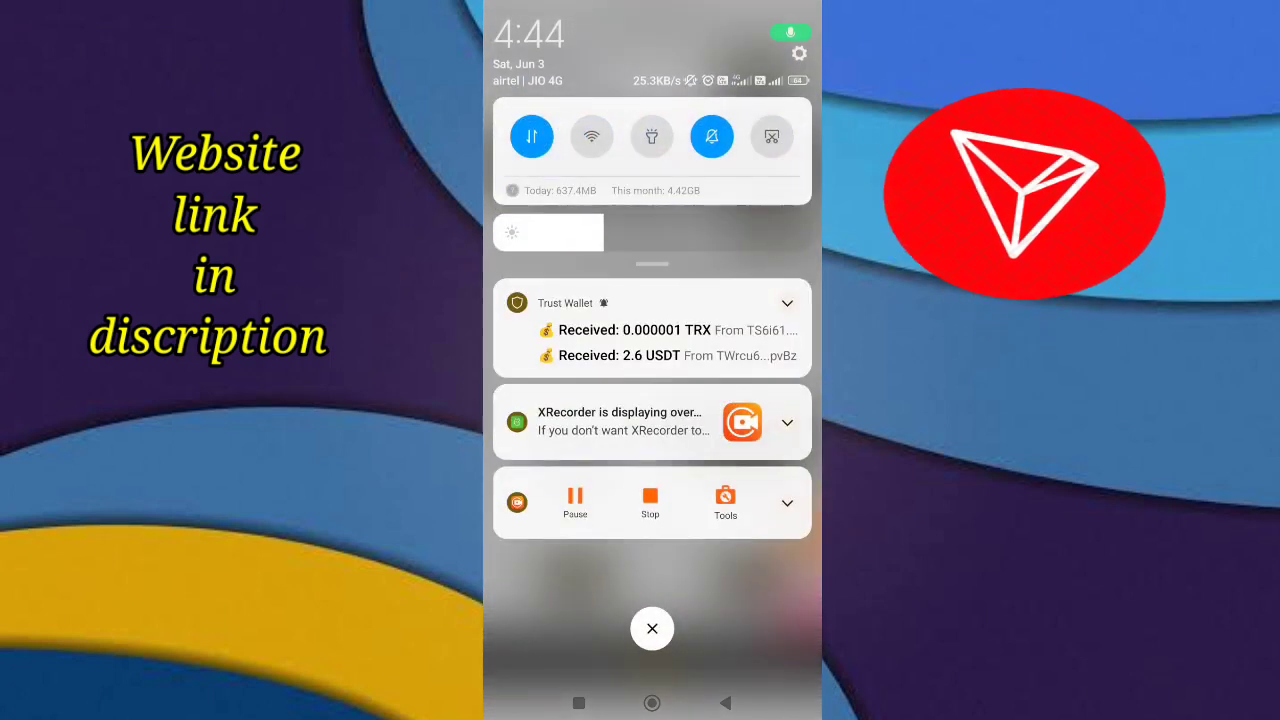
pyautogui.click(788, 304)
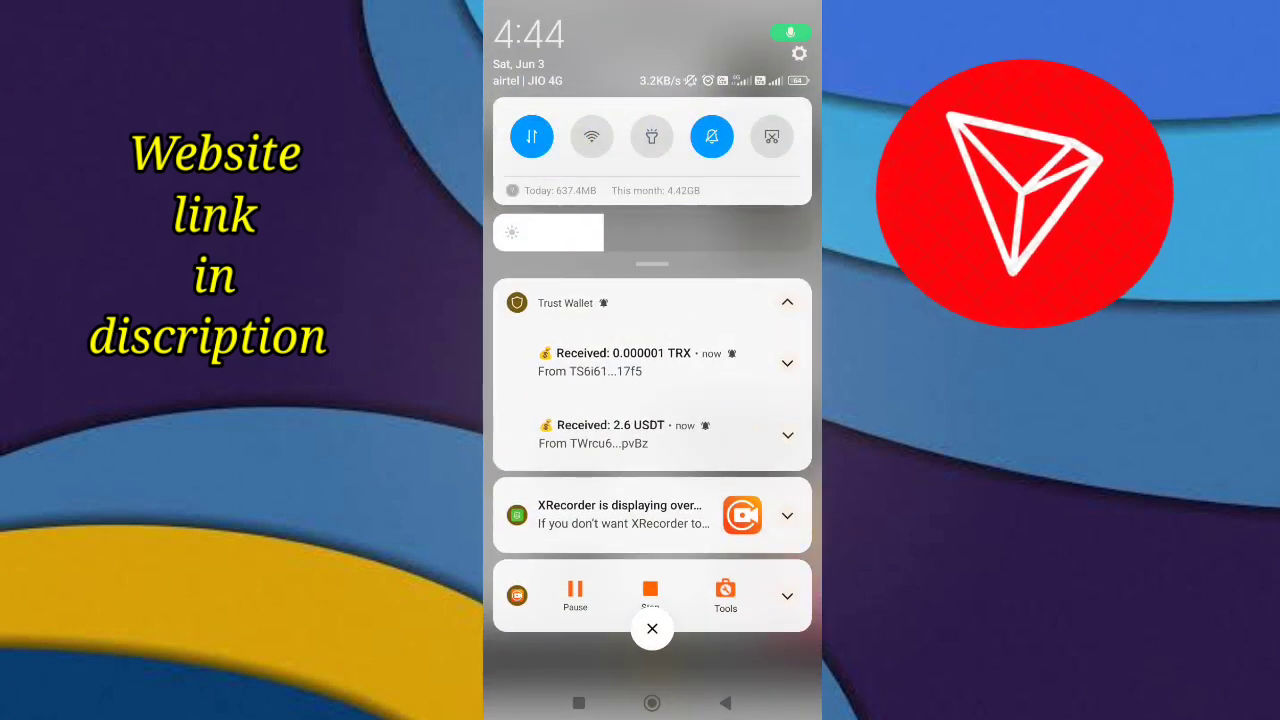